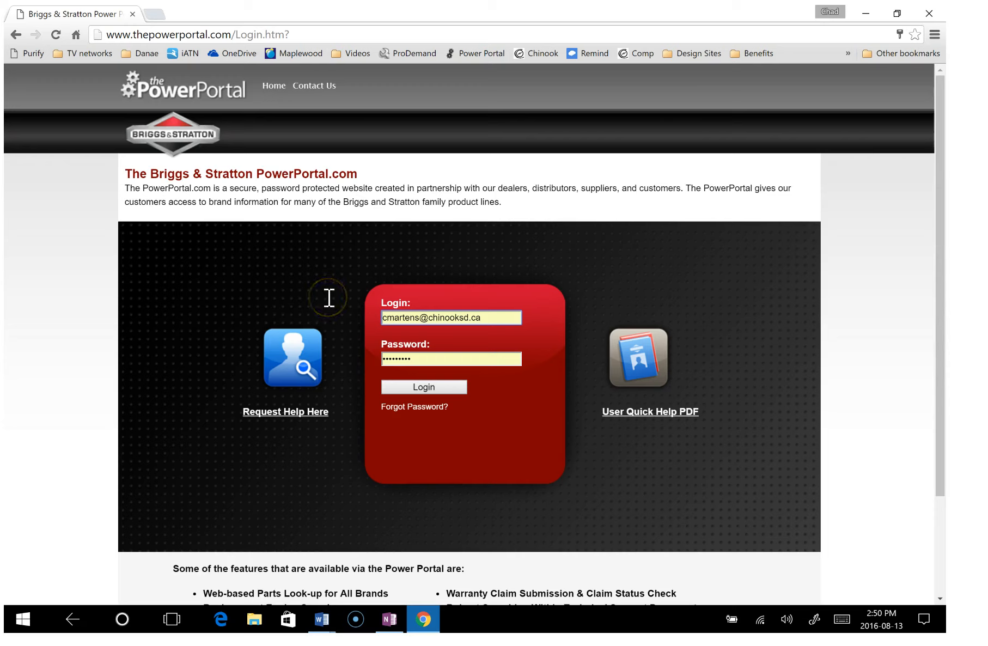
{"action": "mouse_move", "coordinate": [366, 437]}
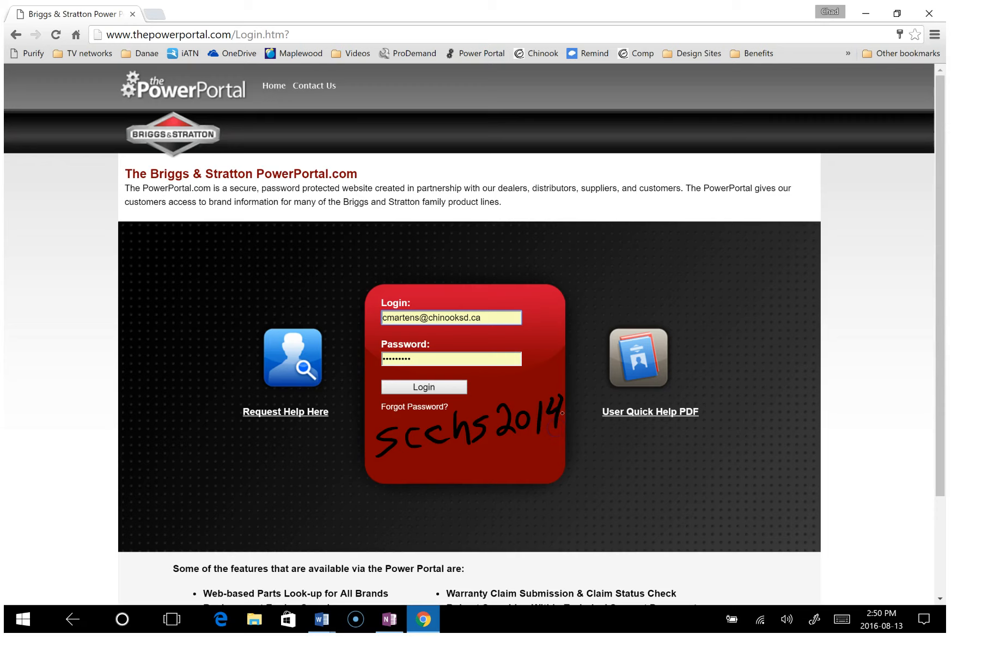
{"action": "mouse_move", "coordinate": [115, 474]}
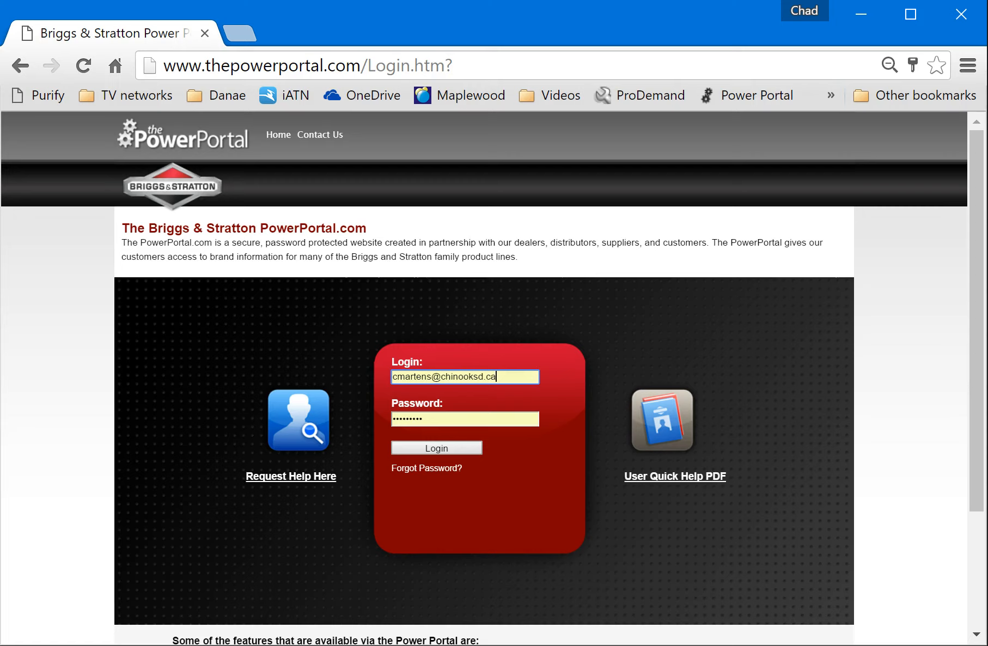
Sign in with the Login button and land on the PowerPortal home page of applications
{"action": "left_click", "coordinate": [436, 448]}
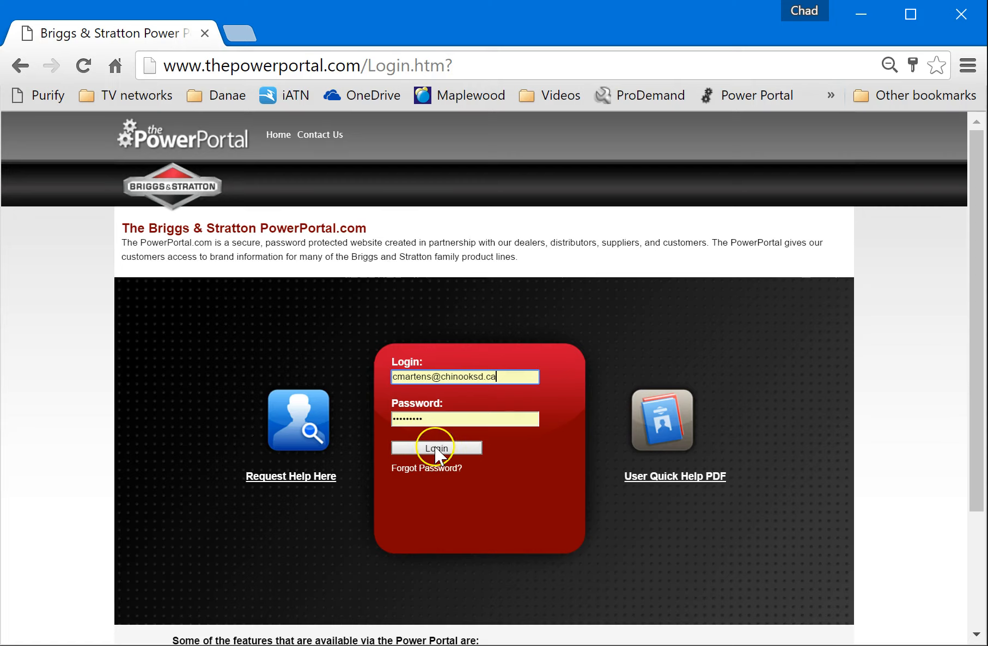
{"action": "left_click", "coordinate": [436, 447]}
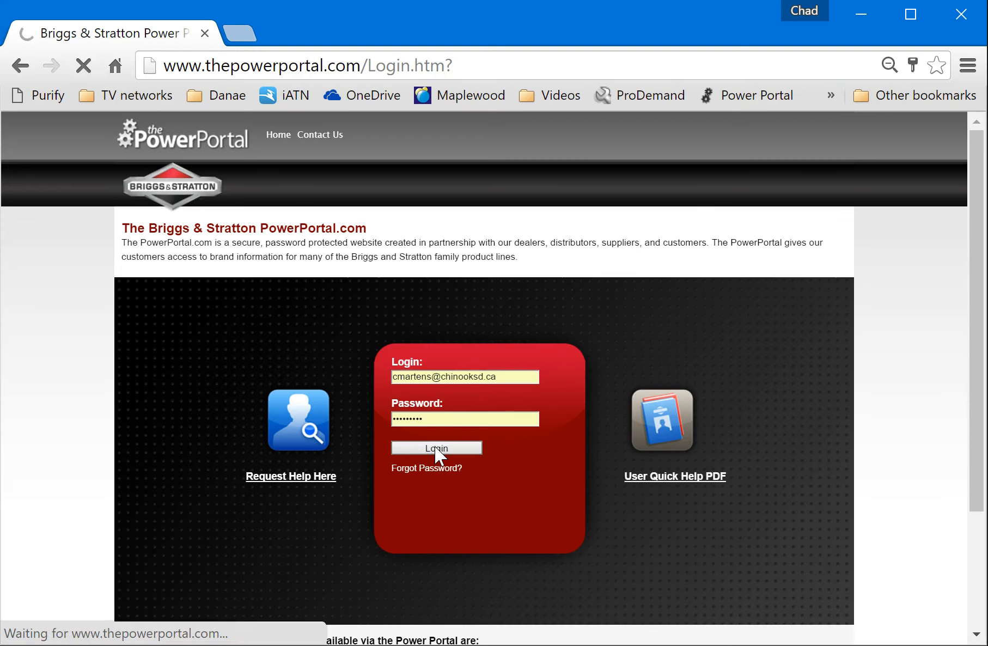
{"action": "left_click", "coordinate": [435, 448]}
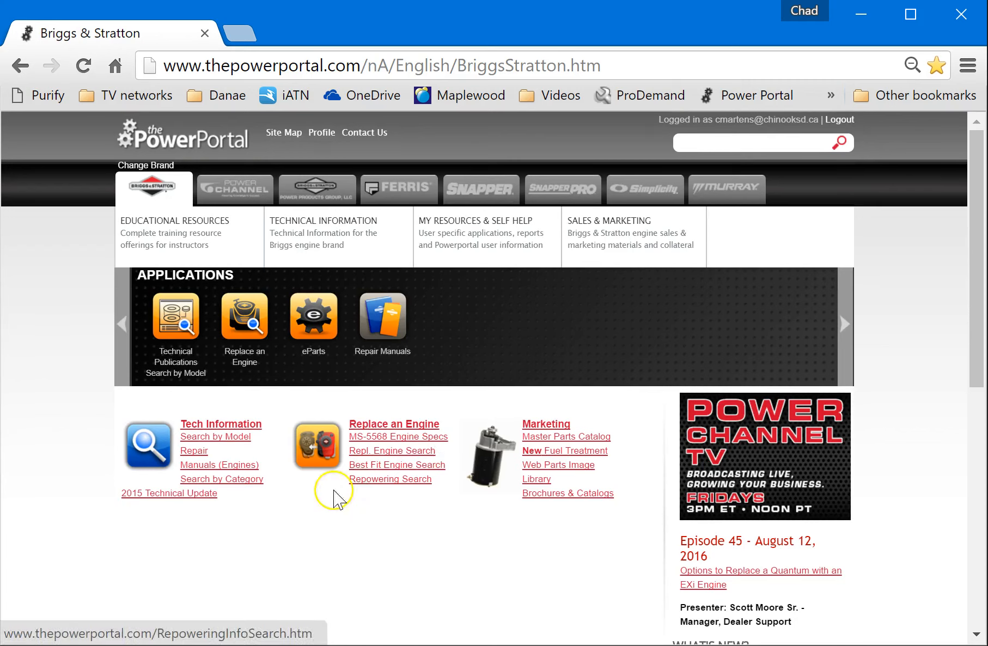
{"action": "mouse_move", "coordinate": [73, 460]}
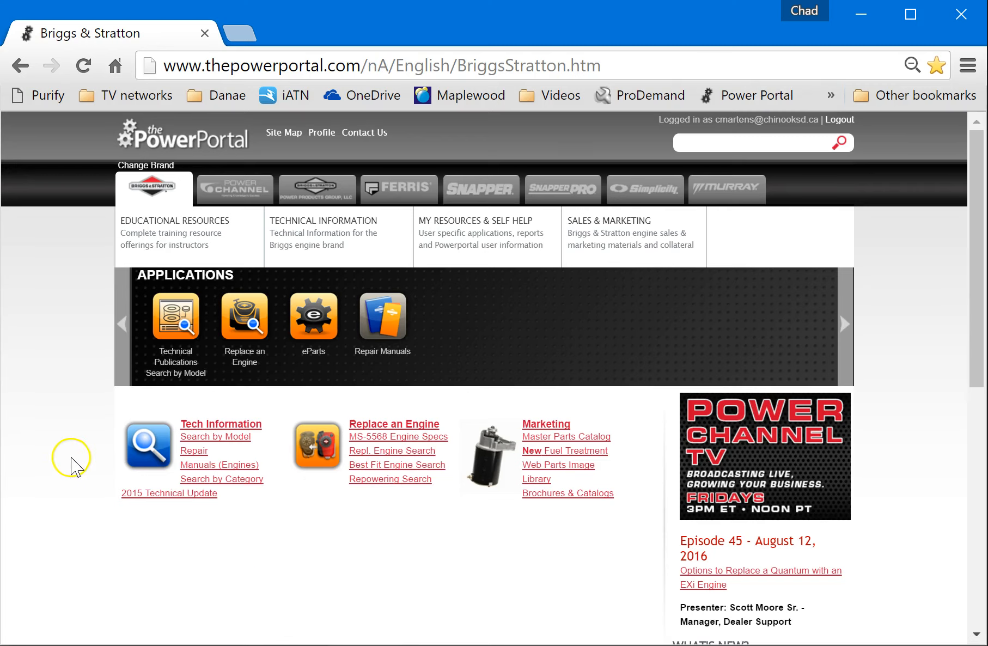
{"action": "mouse_move", "coordinate": [117, 254]}
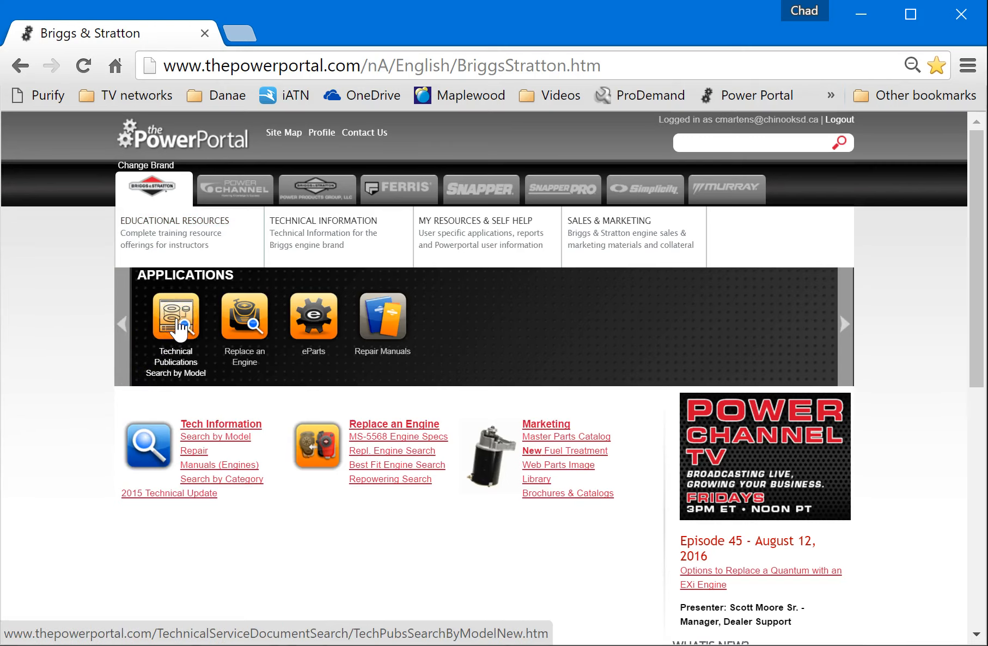
Enter model number 135202 in the Technical Publications Search by Model field
{"action": "left_click", "coordinate": [175, 318]}
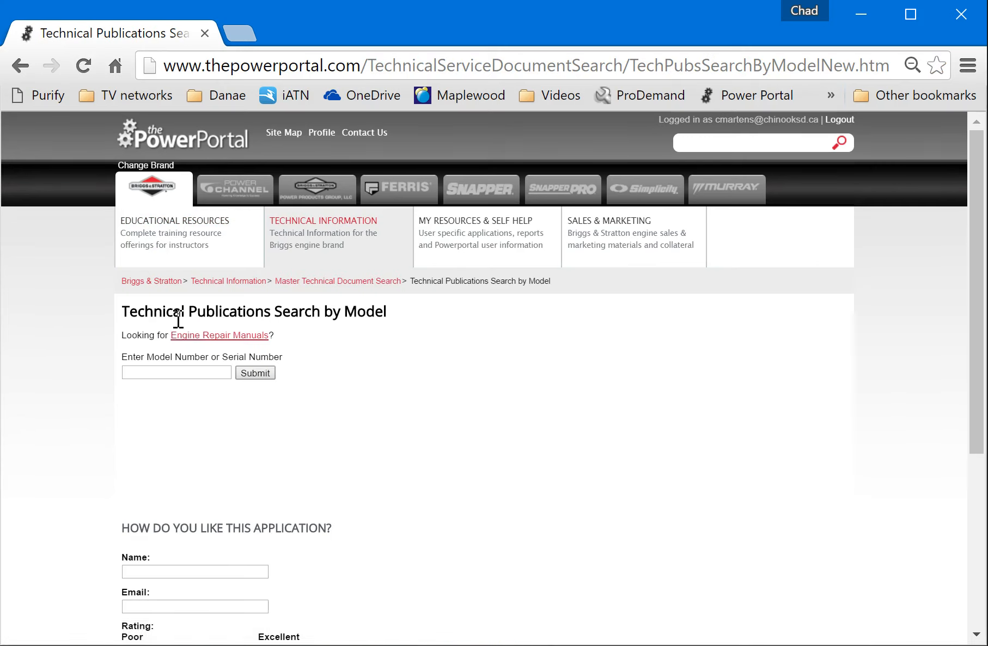
{"action": "mouse_move", "coordinate": [197, 346]}
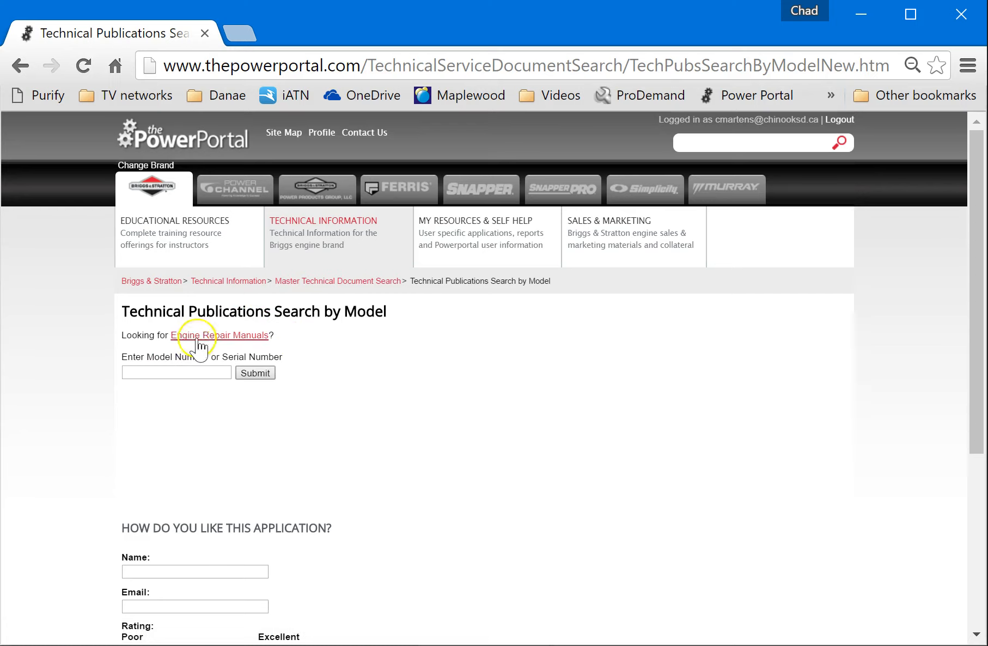
{"action": "mouse_move", "coordinate": [176, 373]}
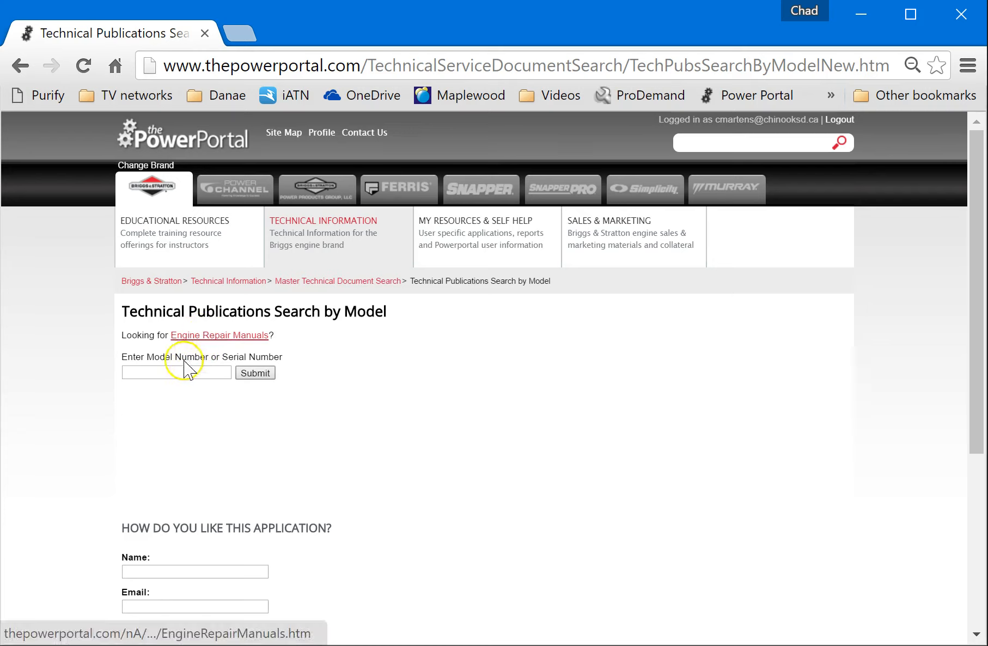
{"action": "left_click", "coordinate": [175, 373]}
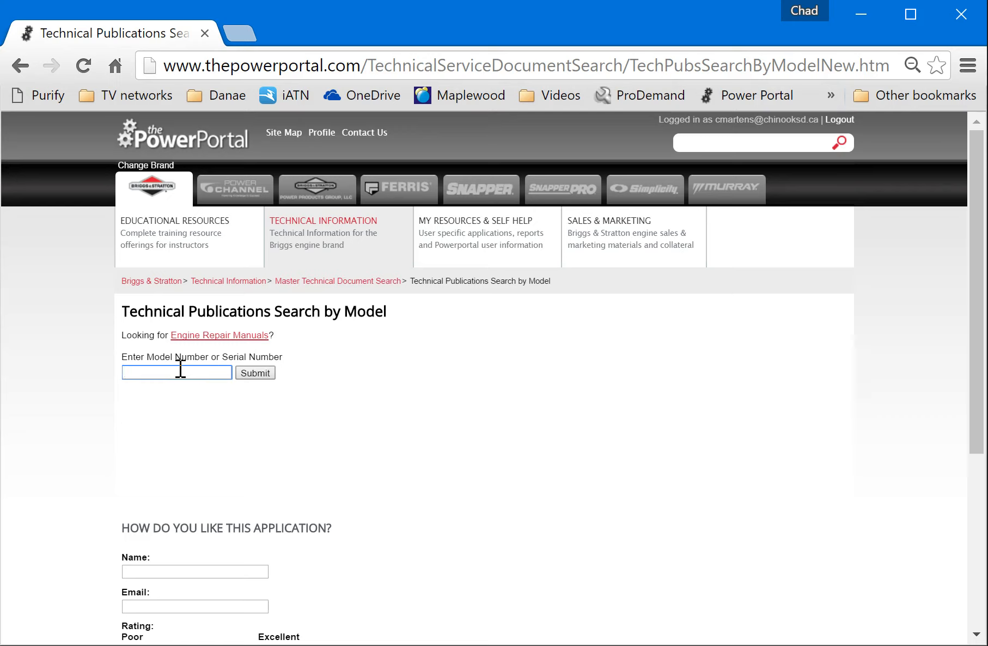
{"action": "type", "text": "1"}
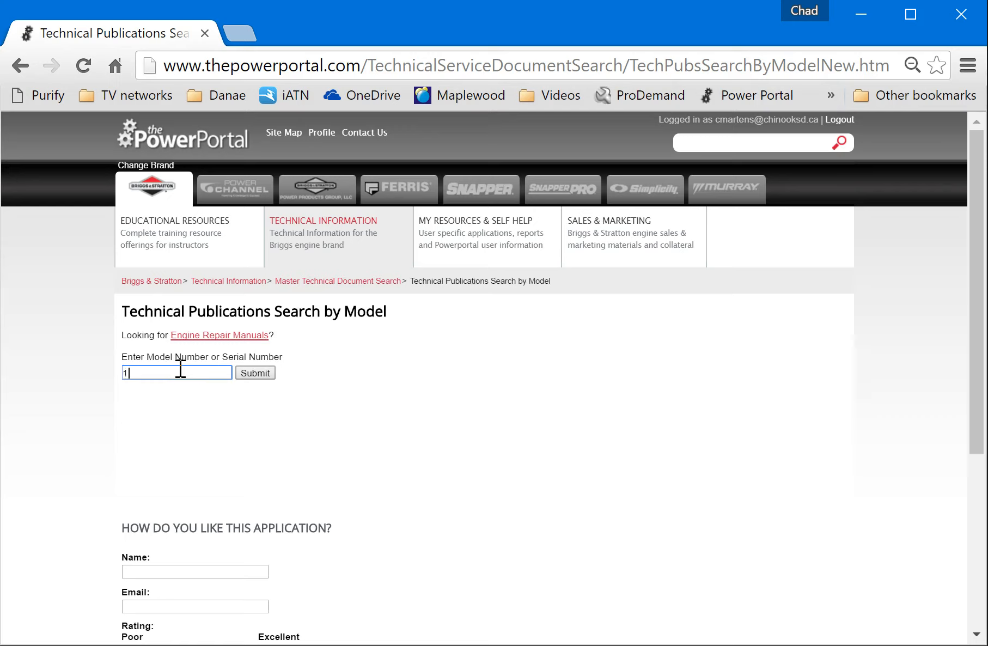
{"action": "type", "text": "35202"}
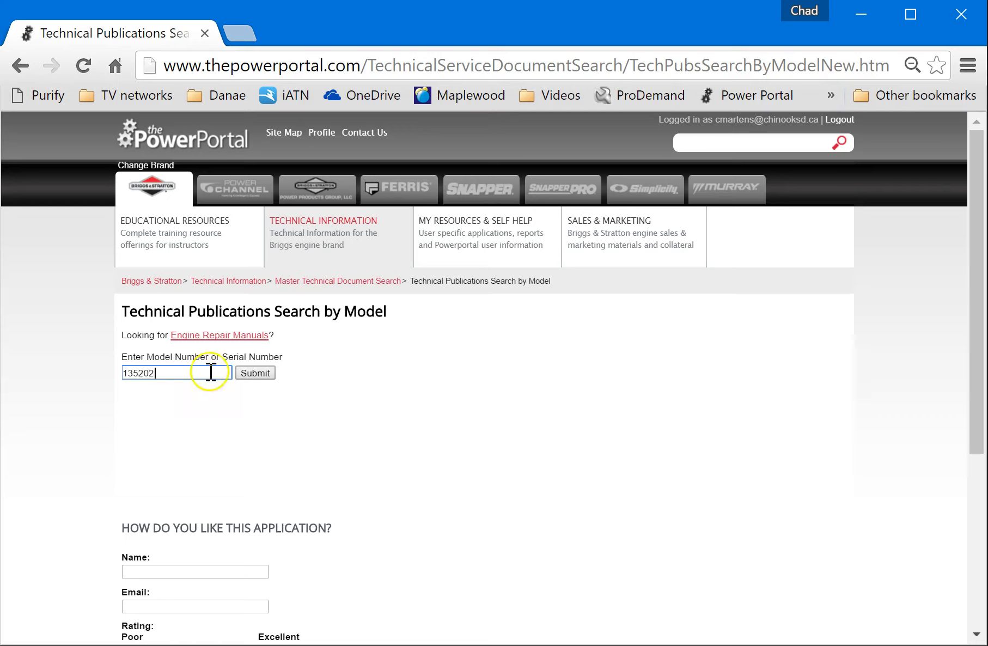
Search model 135202 and show the resulting engine's specifications
{"action": "left_click", "coordinate": [255, 372]}
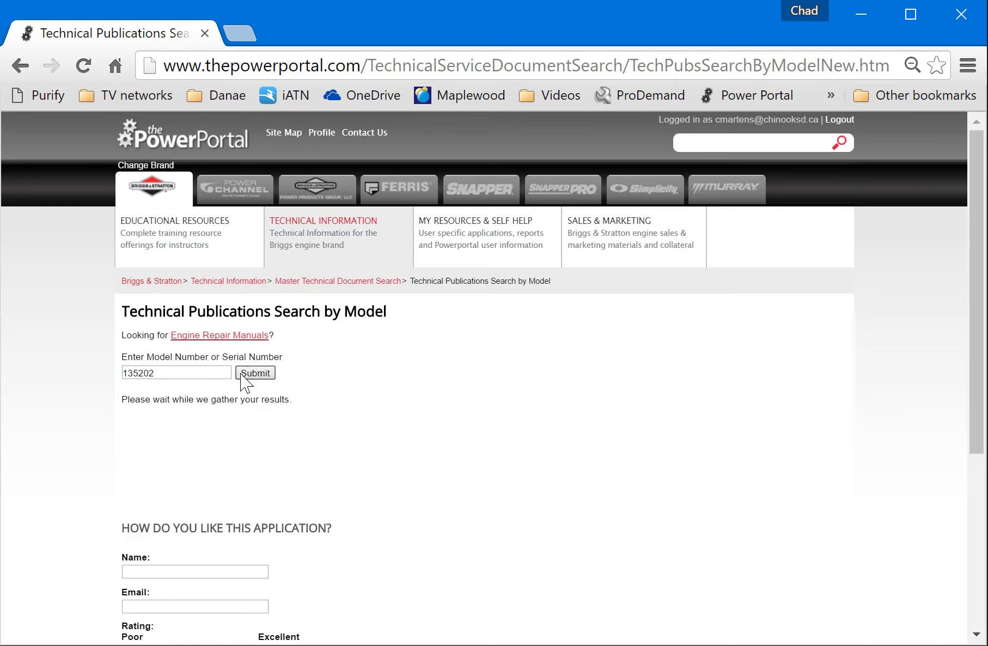
{"action": "left_click", "coordinate": [254, 372]}
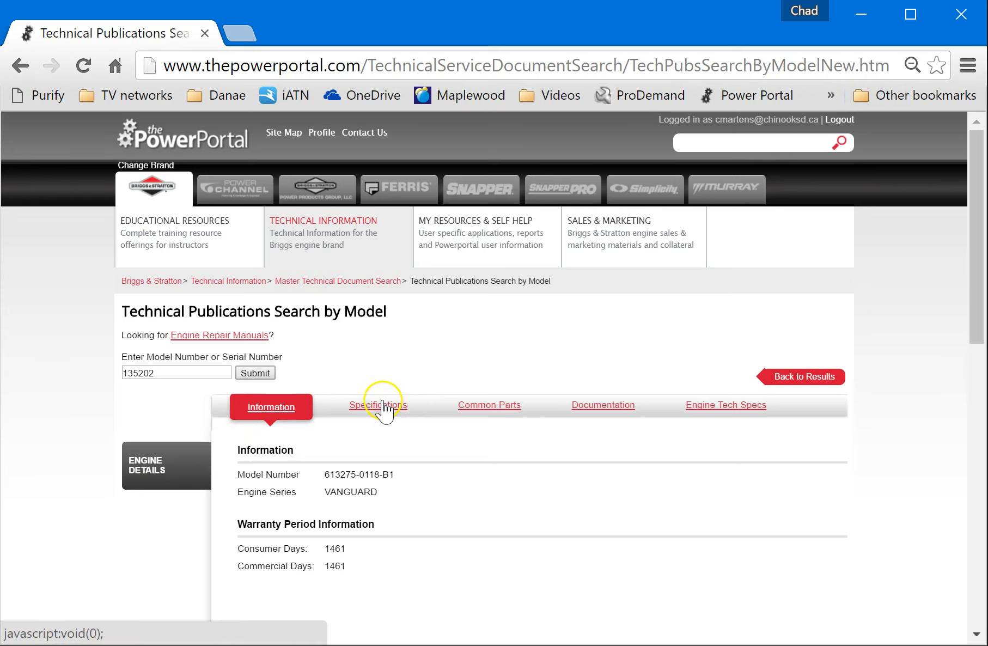
{"action": "left_click", "coordinate": [374, 406]}
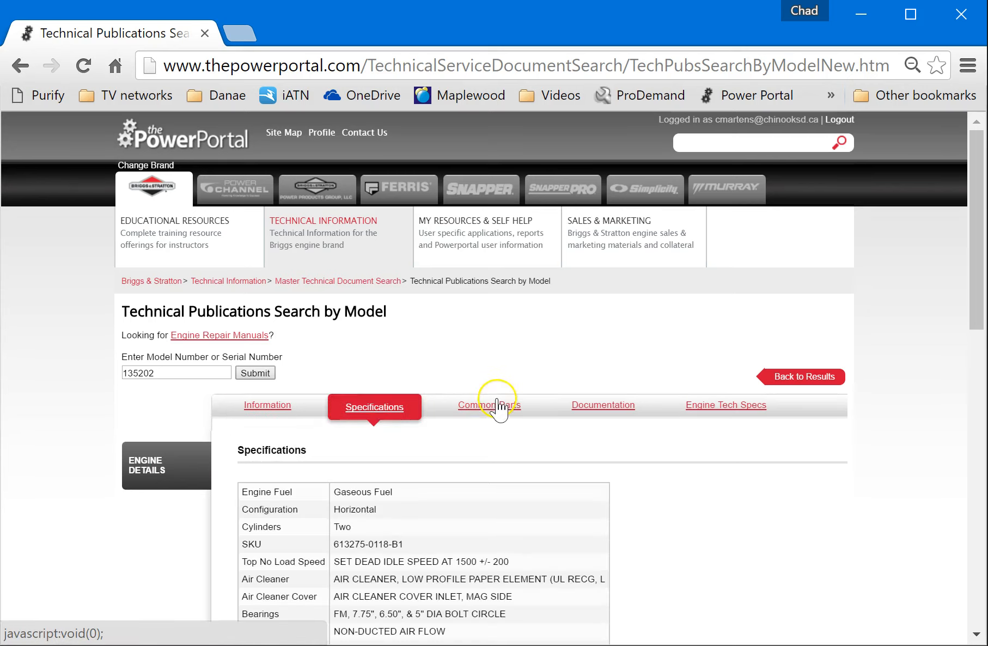
Review the engine's common parts, documentation and tech specs, returning to Specifications
{"action": "left_click", "coordinate": [486, 406]}
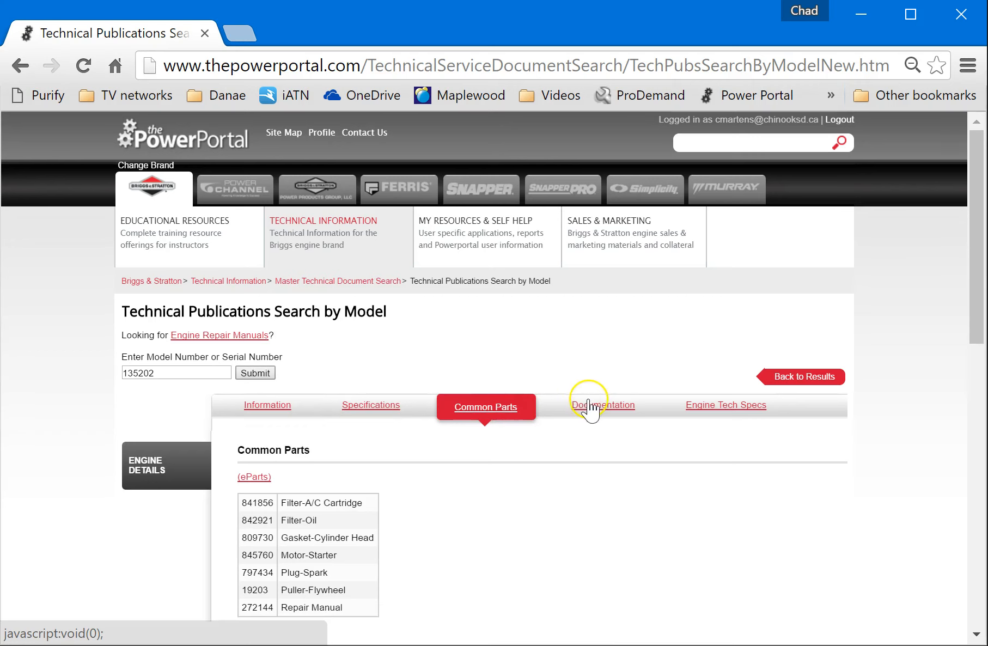
{"action": "left_click", "coordinate": [601, 405]}
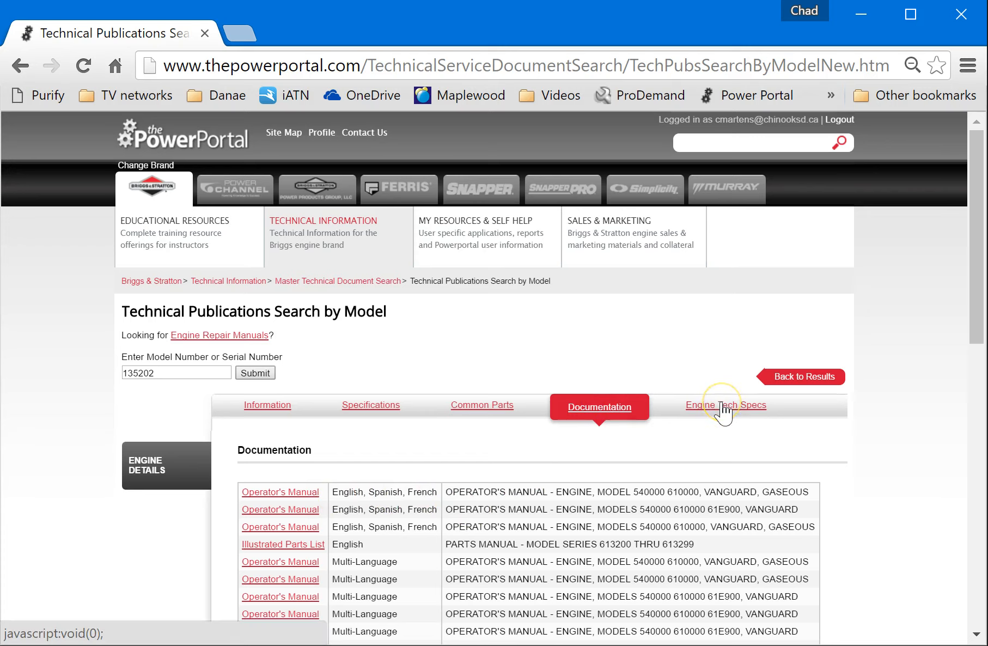
{"action": "left_click", "coordinate": [726, 406]}
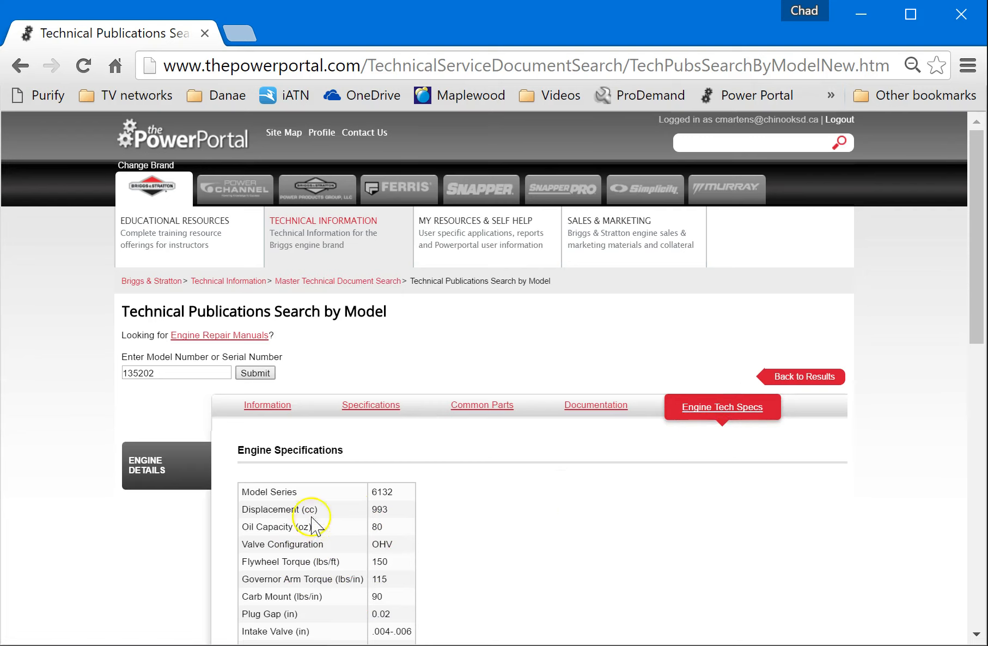
{"action": "left_click", "coordinate": [371, 405]}
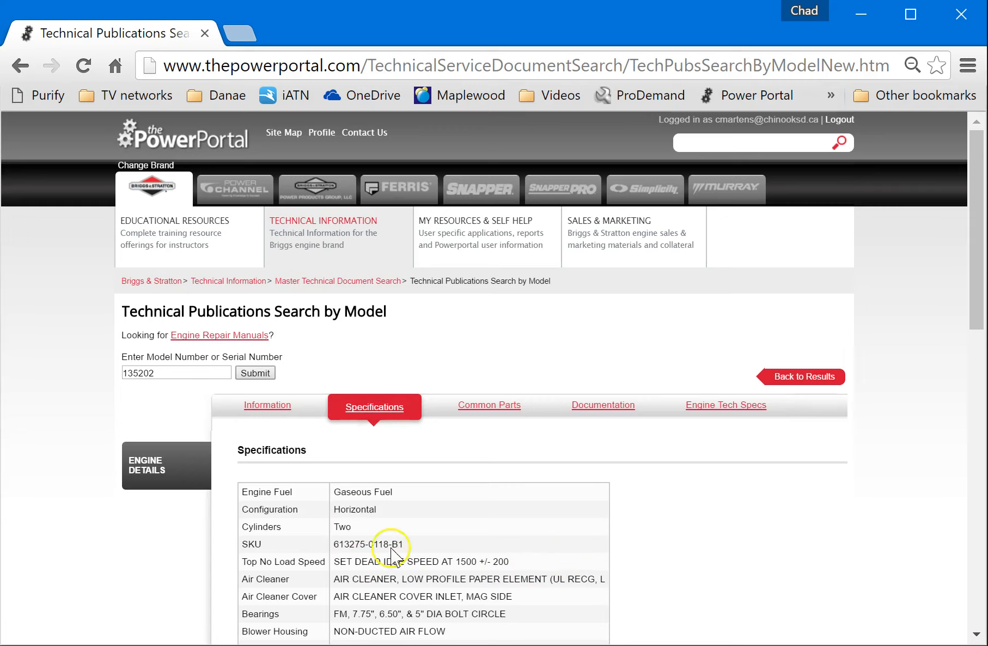
{"action": "mouse_move", "coordinate": [225, 329]}
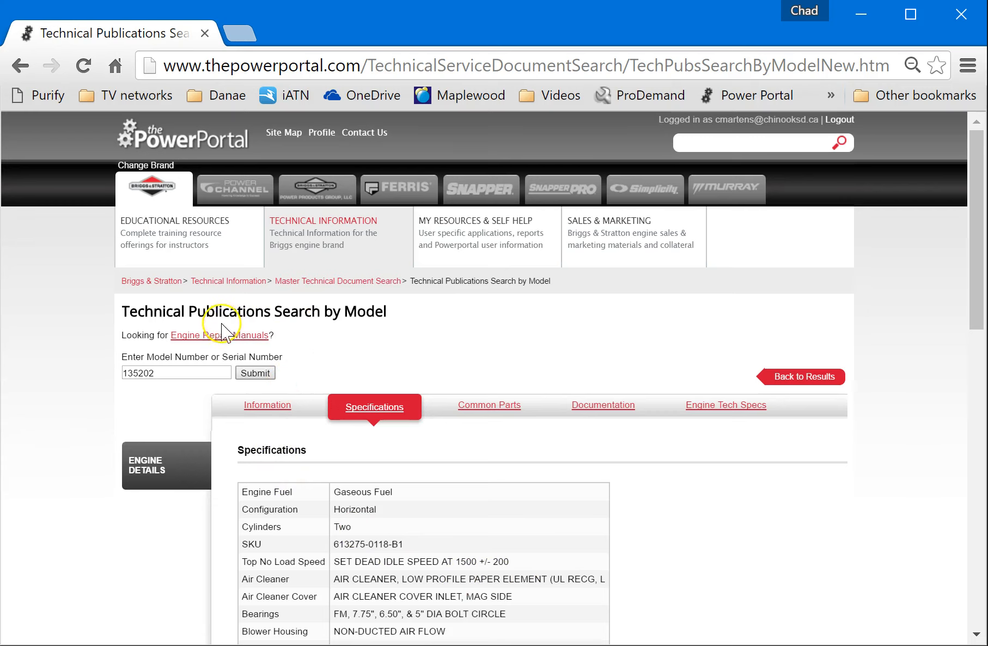
Scroll the Engine Repair Manuals list to the Single Cylinder L-Head after 1981 link and select it
{"action": "left_click", "coordinate": [220, 335]}
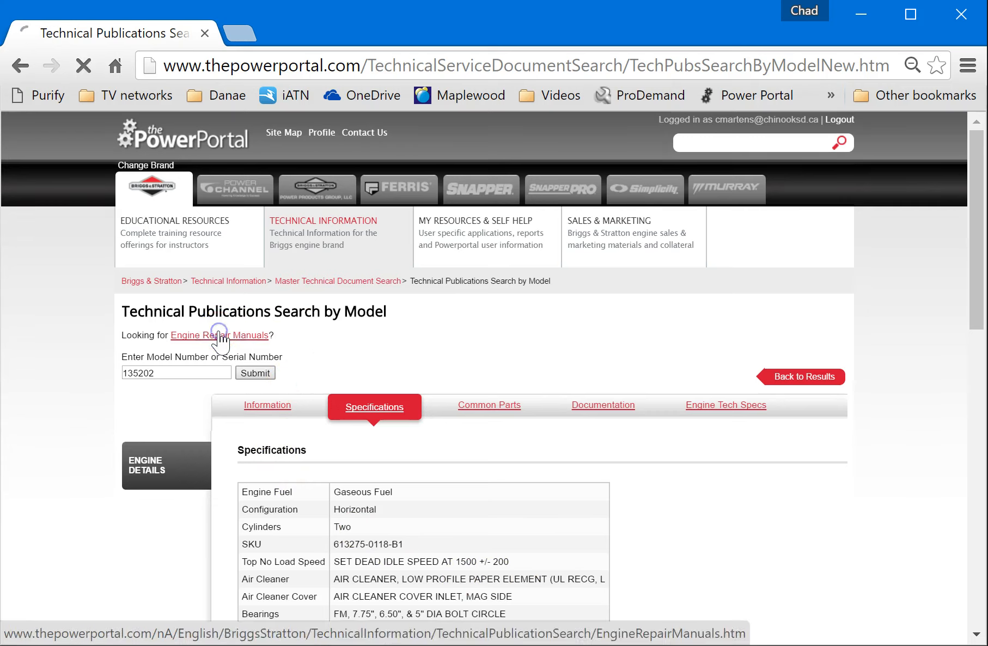
{"action": "left_click", "coordinate": [220, 335]}
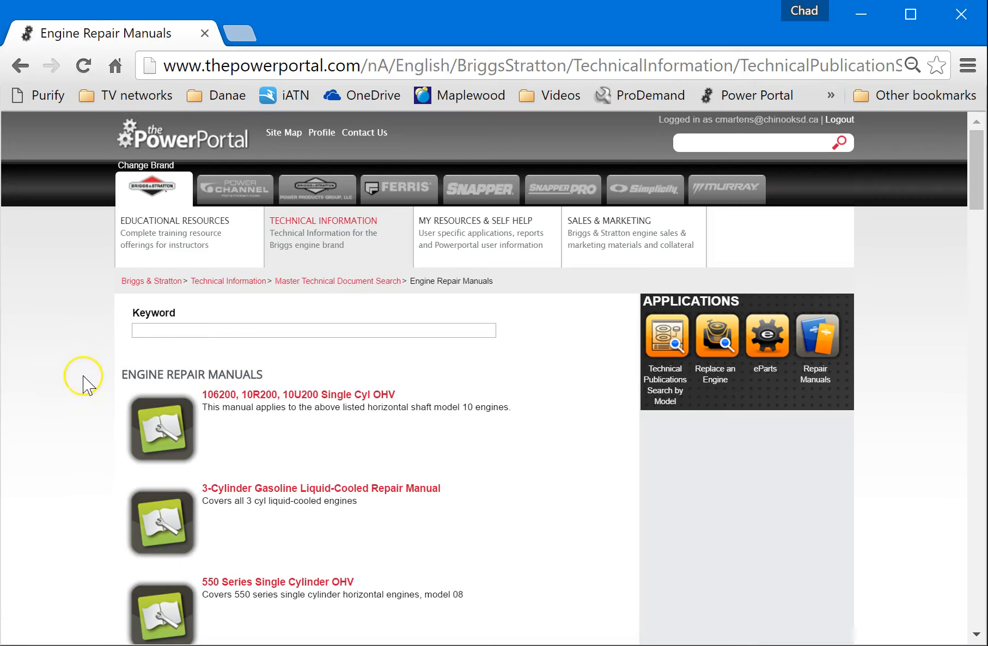
{"action": "scroll", "scroll_direction": "down", "scroll_amount": 3}
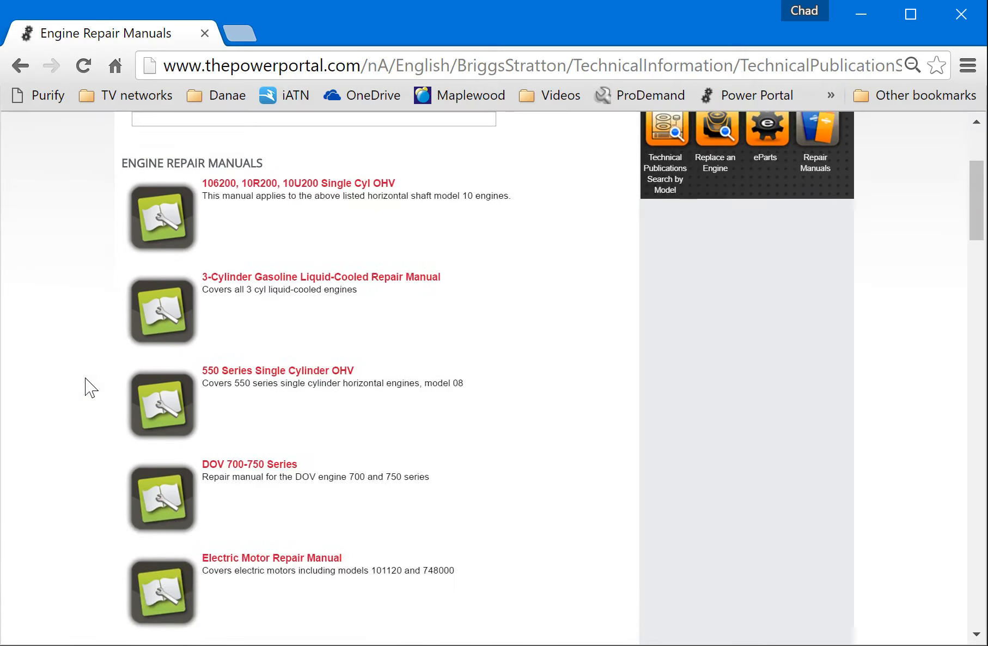
{"action": "scroll", "scroll_direction": "down", "scroll_amount": 3}
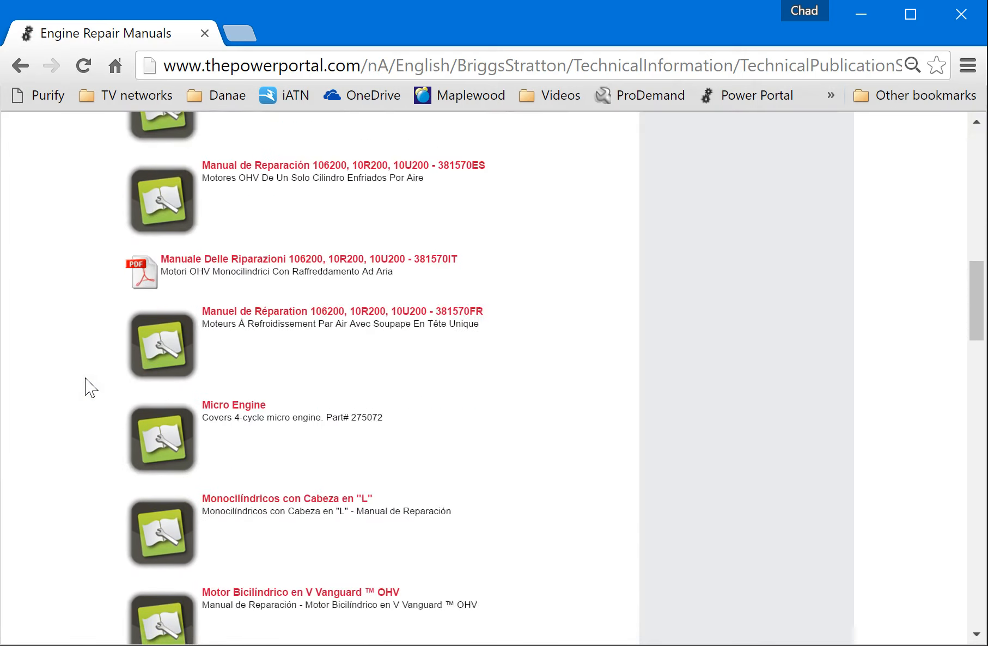
{"action": "scroll", "scroll_direction": "down", "scroll_amount": 3}
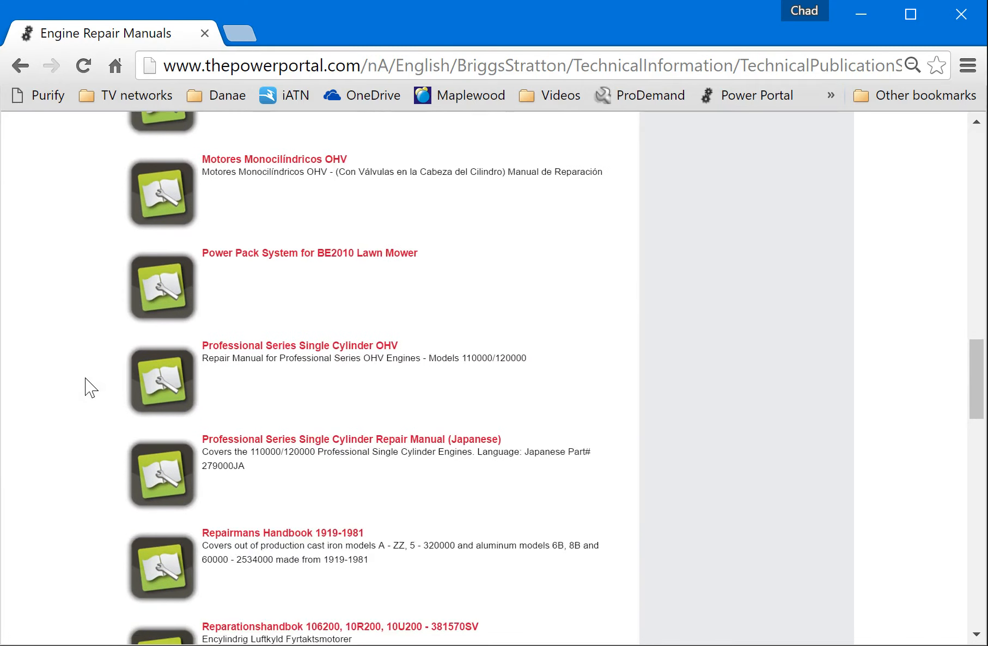
{"action": "scroll", "scroll_direction": "down", "scroll_amount": 3}
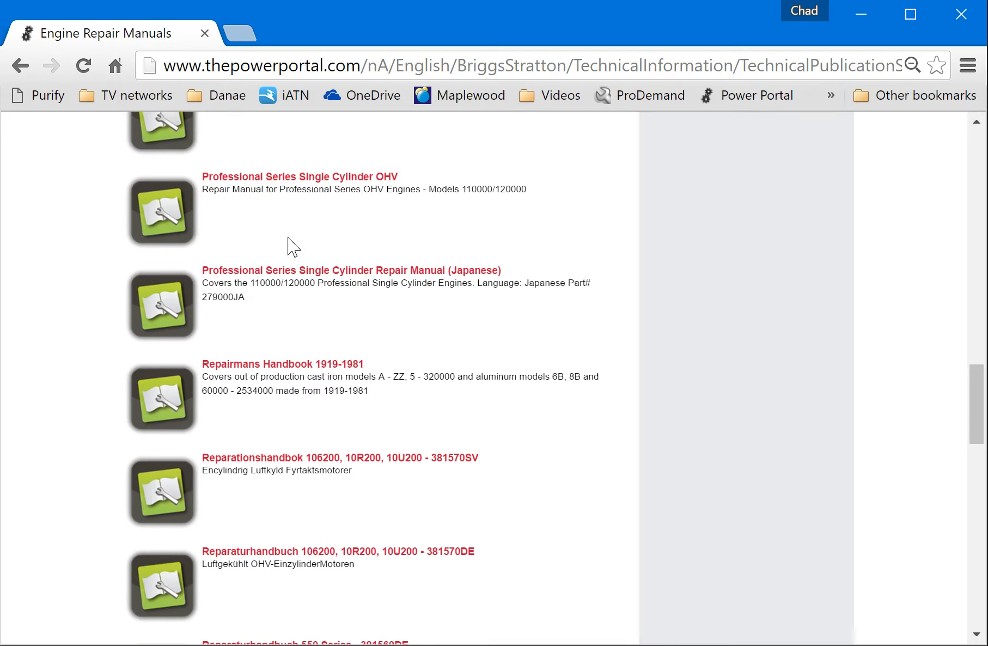
{"action": "scroll", "scroll_direction": "down", "scroll_amount": 3}
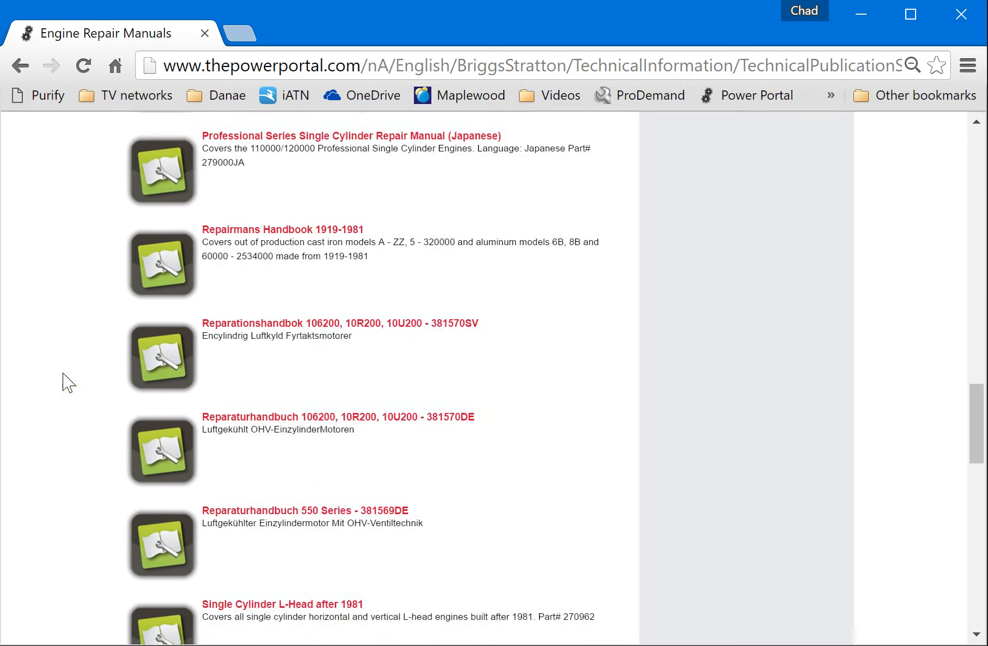
{"action": "scroll", "scroll_direction": "down", "scroll_amount": 3}
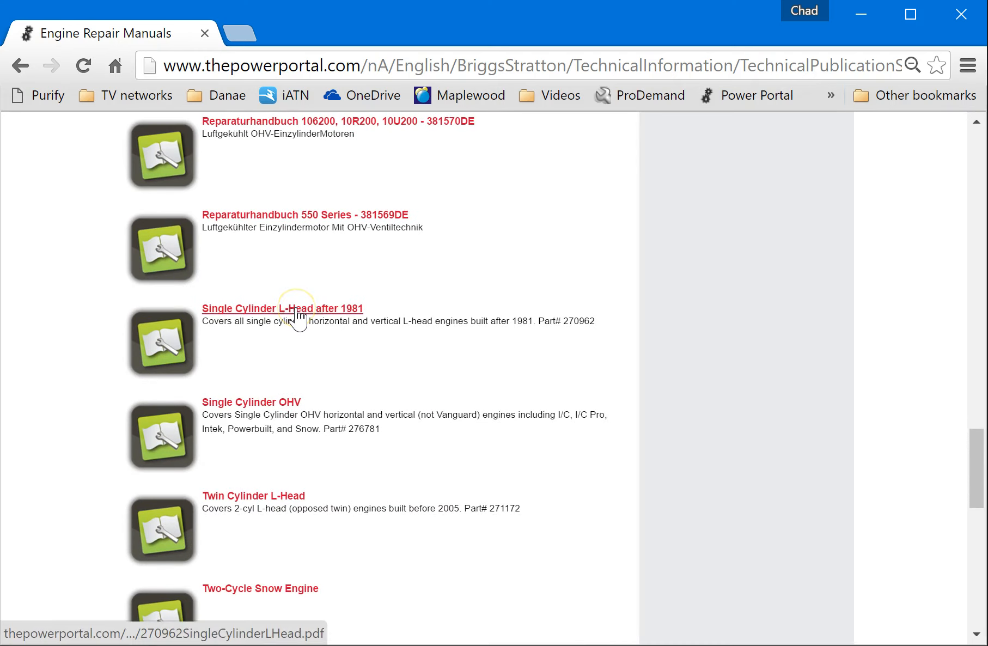
{"action": "left_click", "coordinate": [282, 308]}
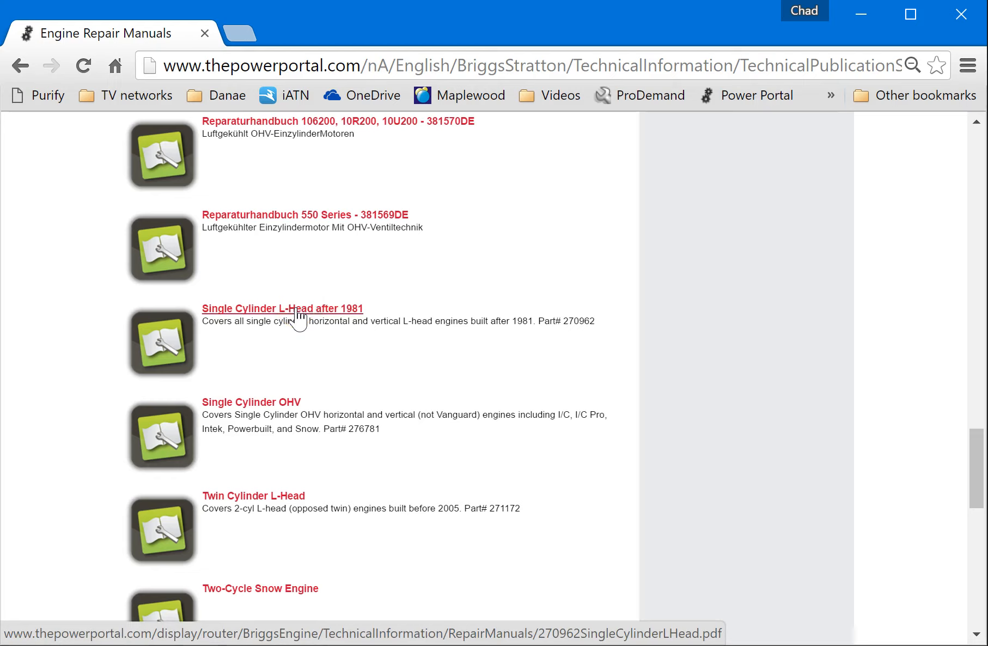
View the L-Head manual PDF in its own tab, zoomed out and fitted to the window
{"action": "left_click", "coordinate": [282, 309]}
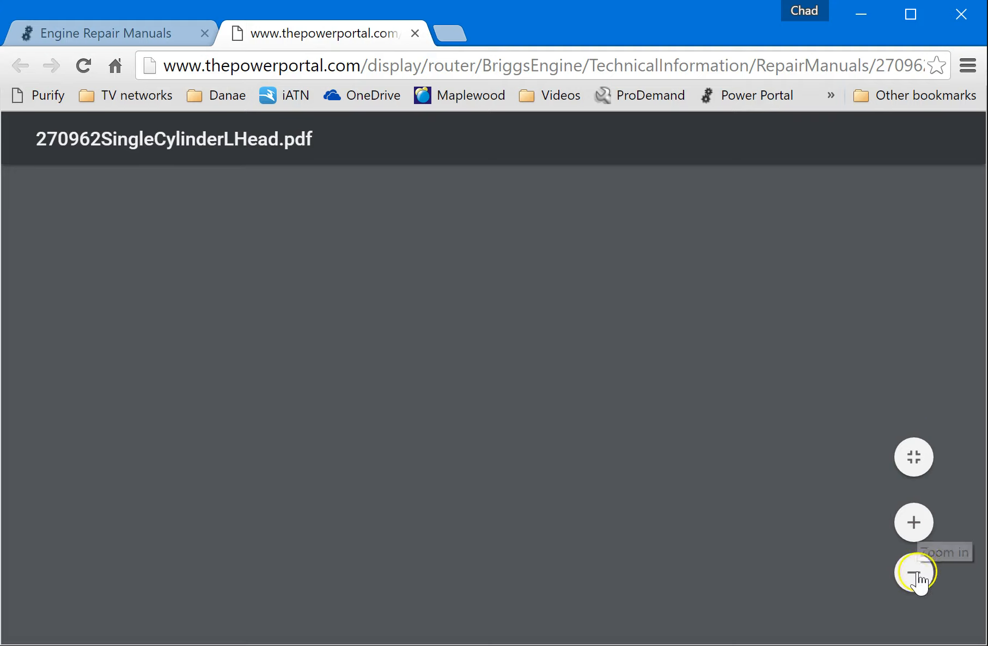
{"action": "left_click", "coordinate": [913, 573]}
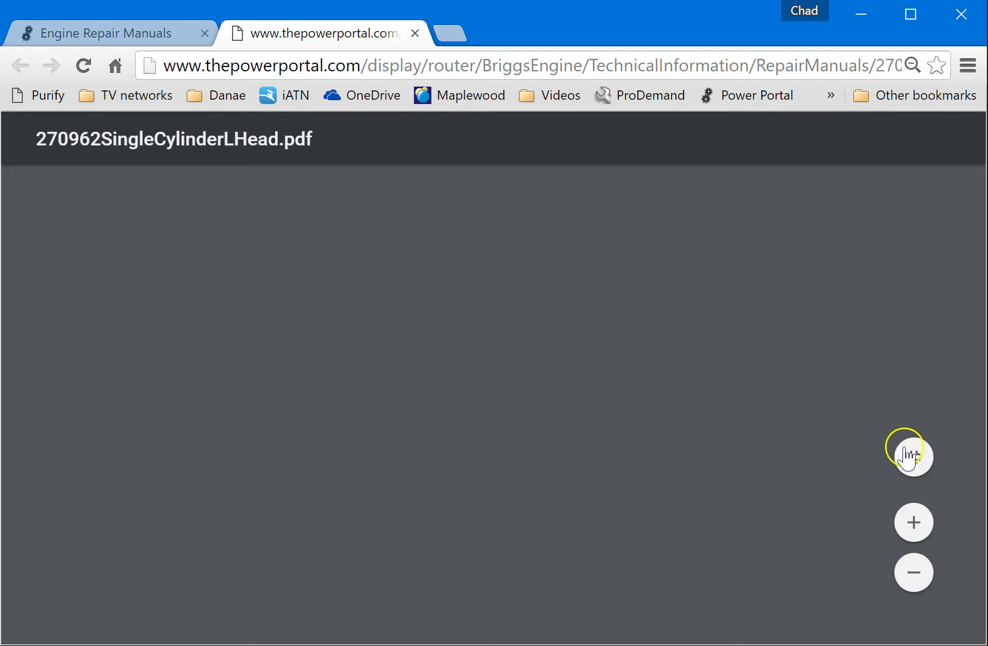
{"action": "left_click", "coordinate": [913, 453]}
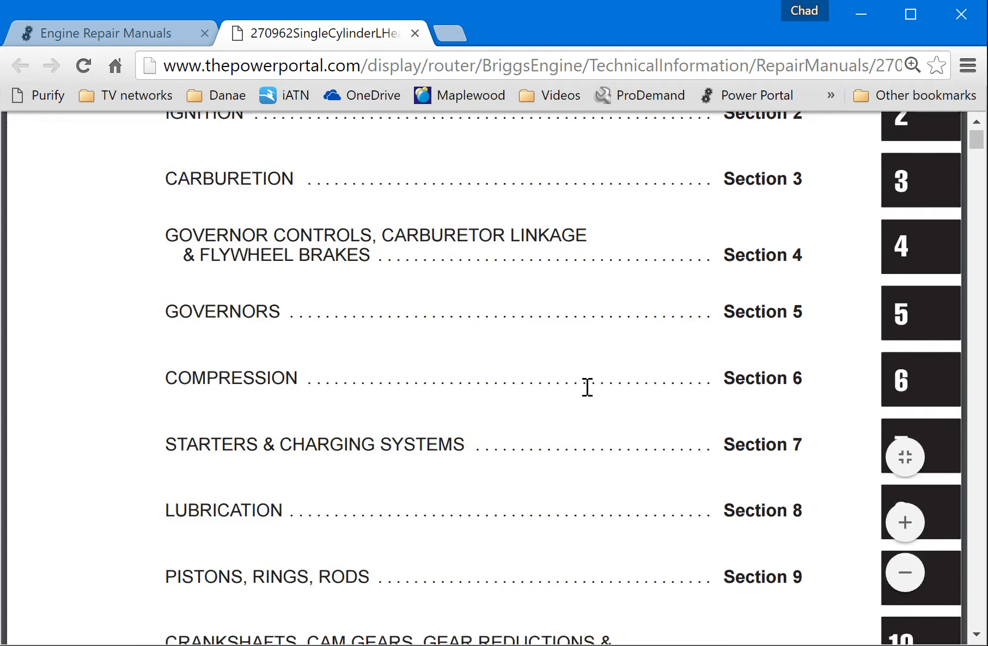
Scroll past the contents pages to the start of Section 1, General Information
{"action": "scroll", "scroll_direction": "down", "scroll_amount": 3}
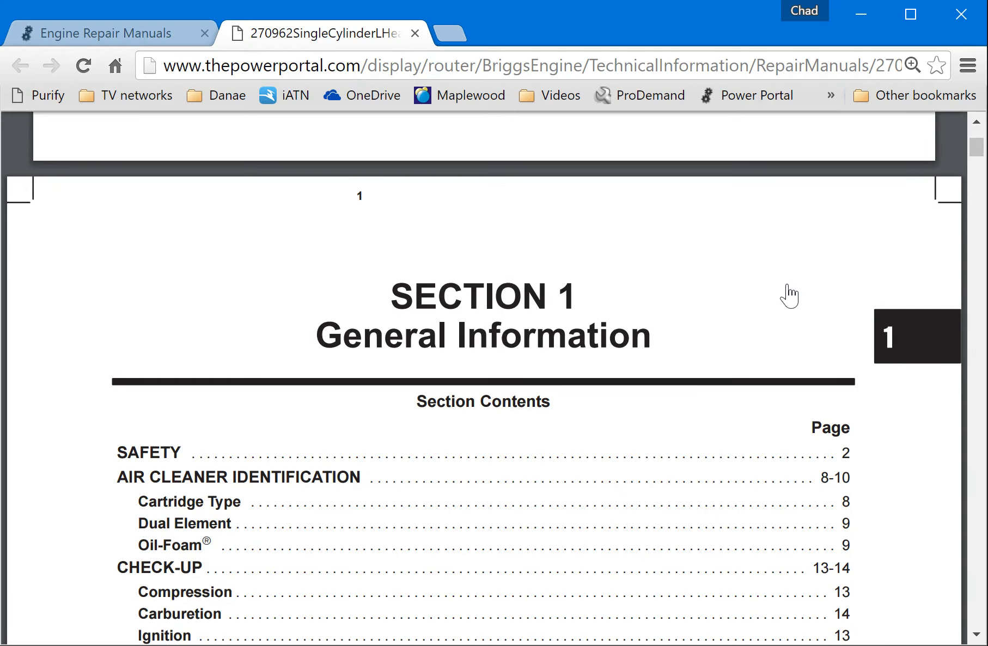
{"action": "scroll", "scroll_direction": "down", "scroll_amount": 3}
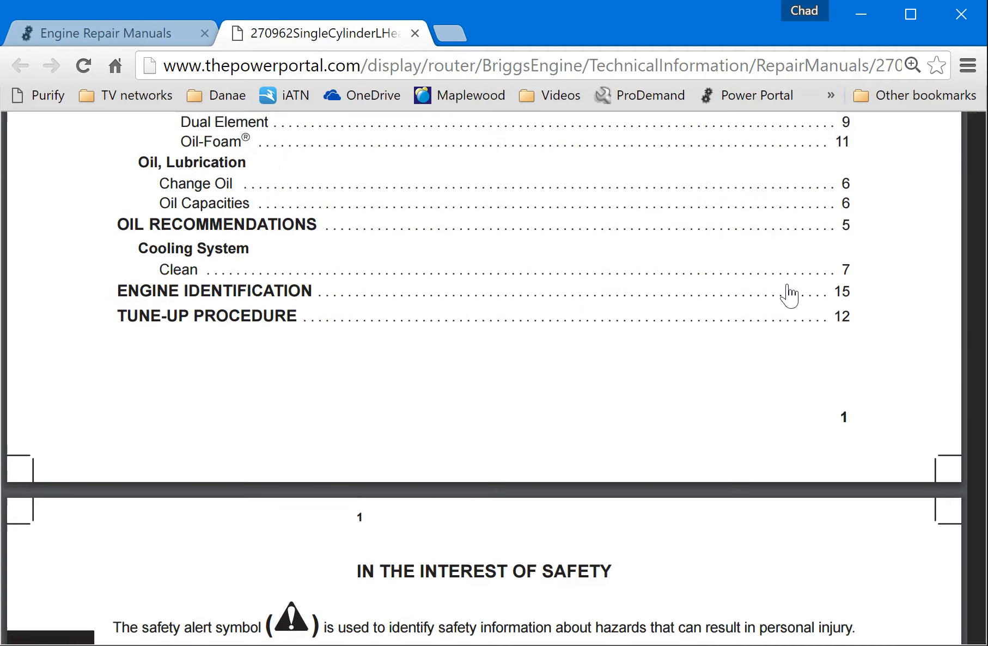
{"action": "scroll", "scroll_direction": "down", "scroll_amount": 3}
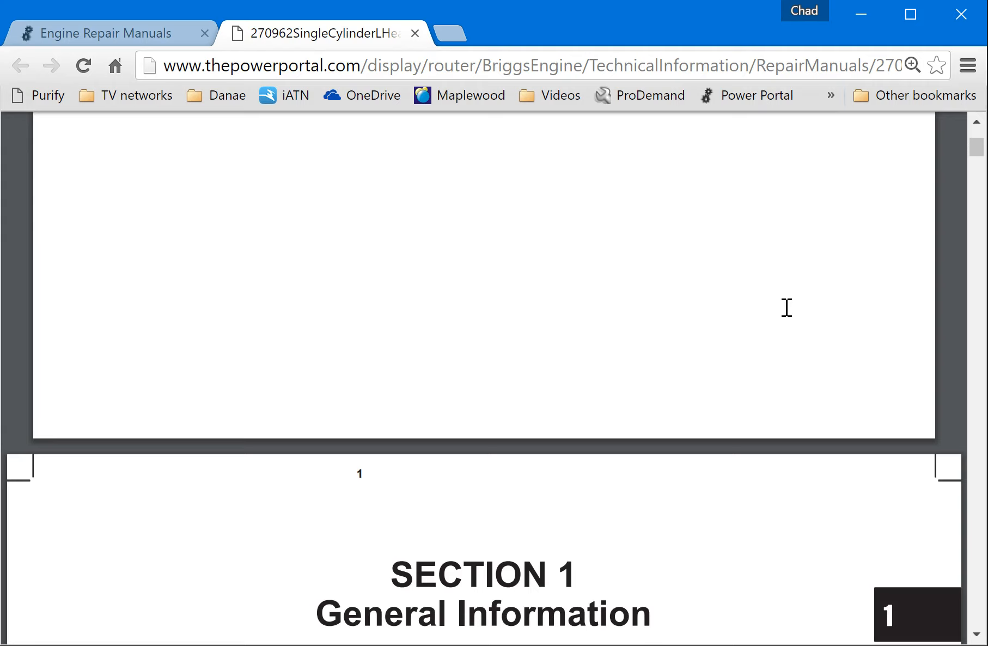
Search the manual for 'cylinder head', highlighting the first of 19 matches on page 18
{"action": "key", "text": "ctrl+f"}
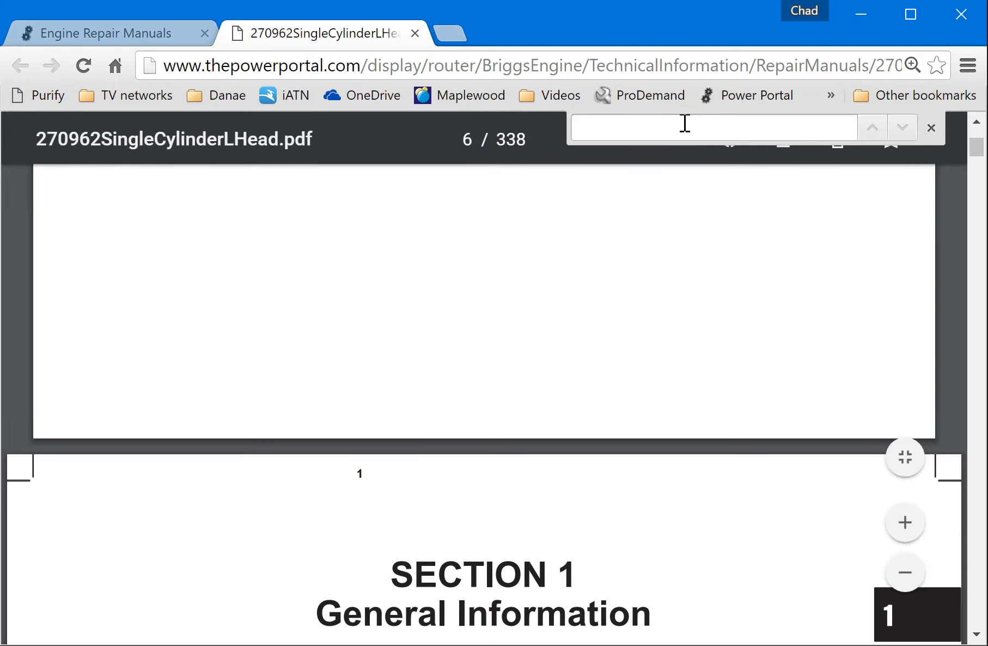
{"action": "left_click", "coordinate": [711, 127]}
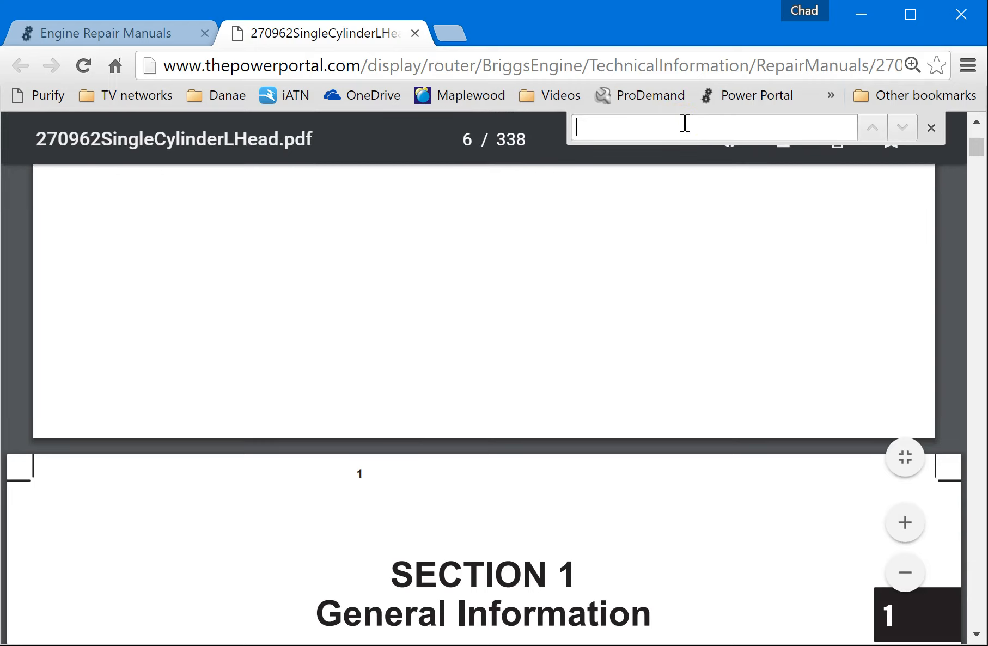
{"action": "type", "text": "cylinder head"}
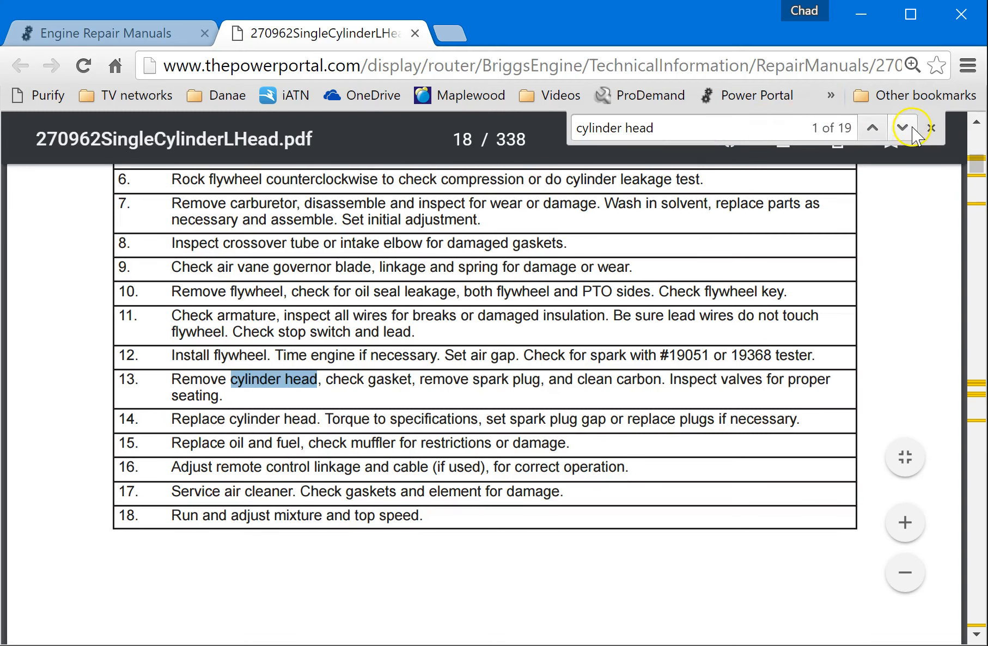
Advance through the matches to 12 of 19, the Remove Cylinder Head and Shield procedure
{"action": "left_click", "coordinate": [903, 128]}
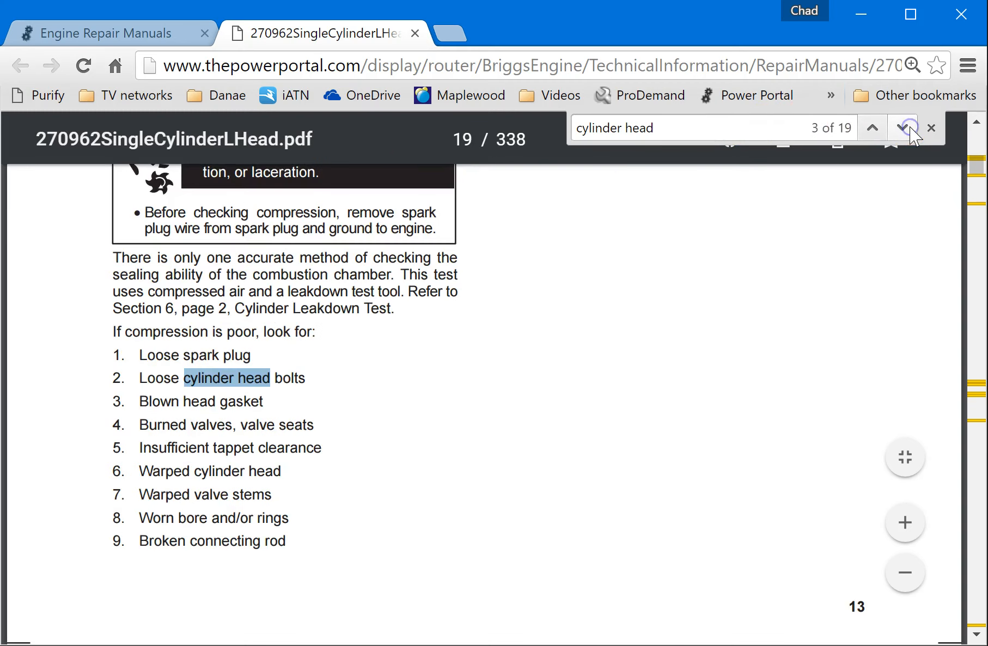
{"action": "left_click", "coordinate": [903, 128]}
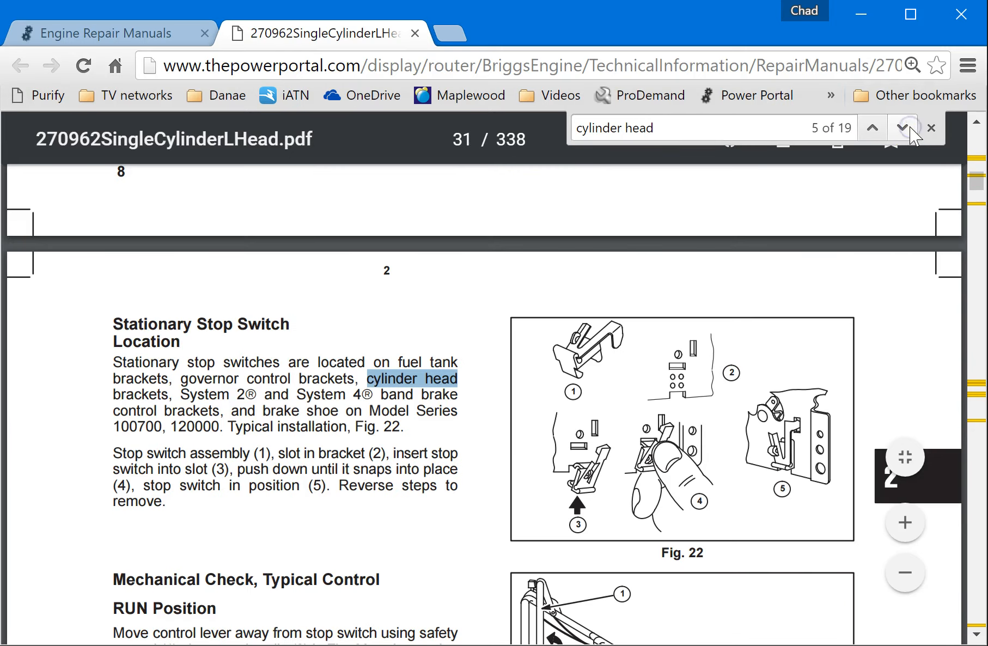
{"action": "left_click", "coordinate": [904, 128]}
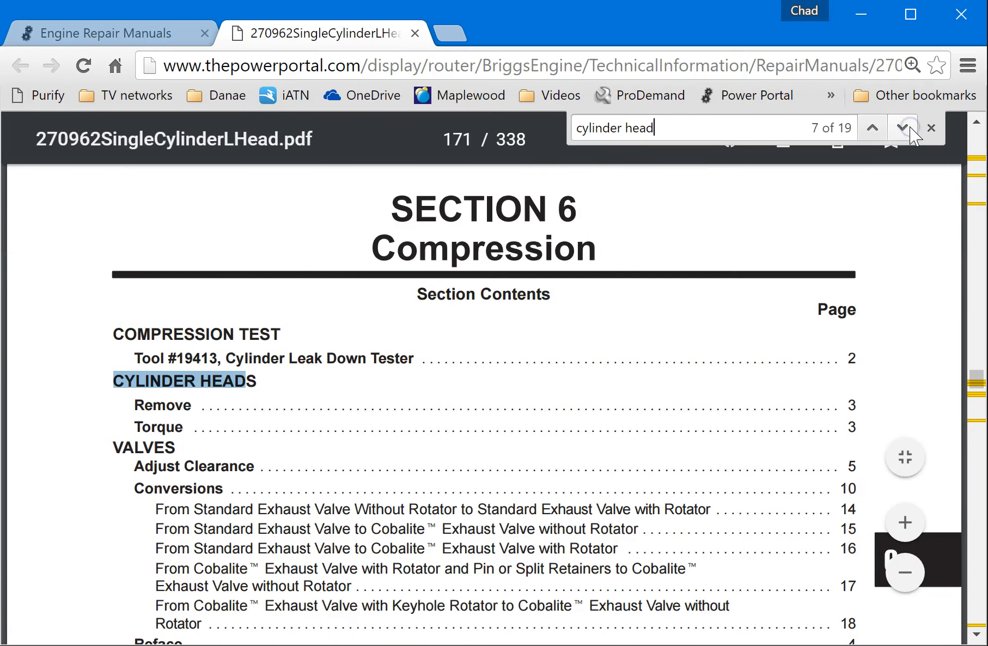
{"action": "left_click", "coordinate": [902, 128]}
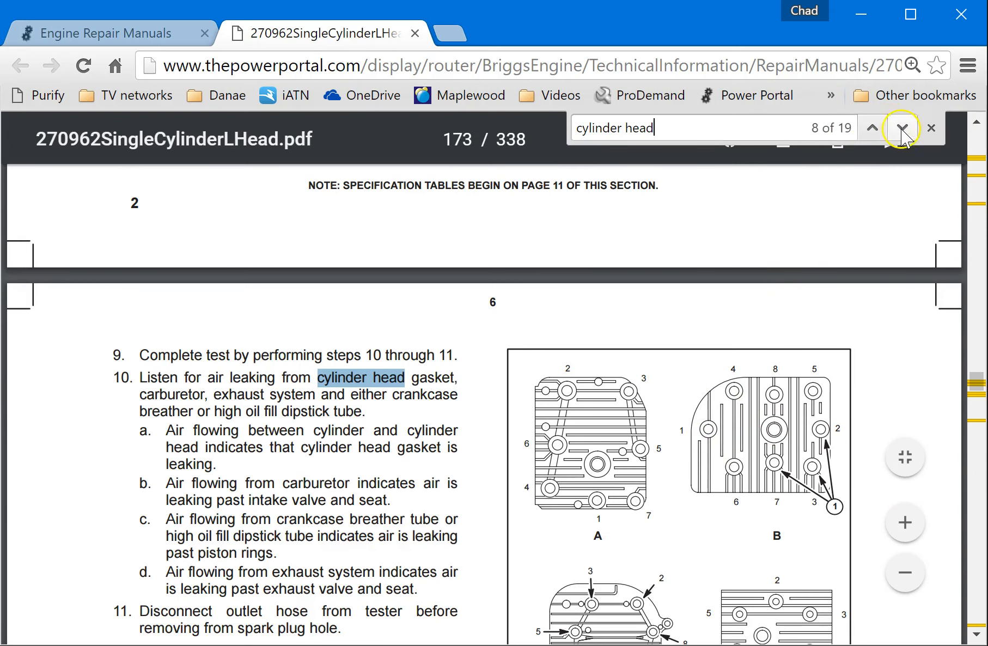
{"action": "left_click", "coordinate": [902, 128]}
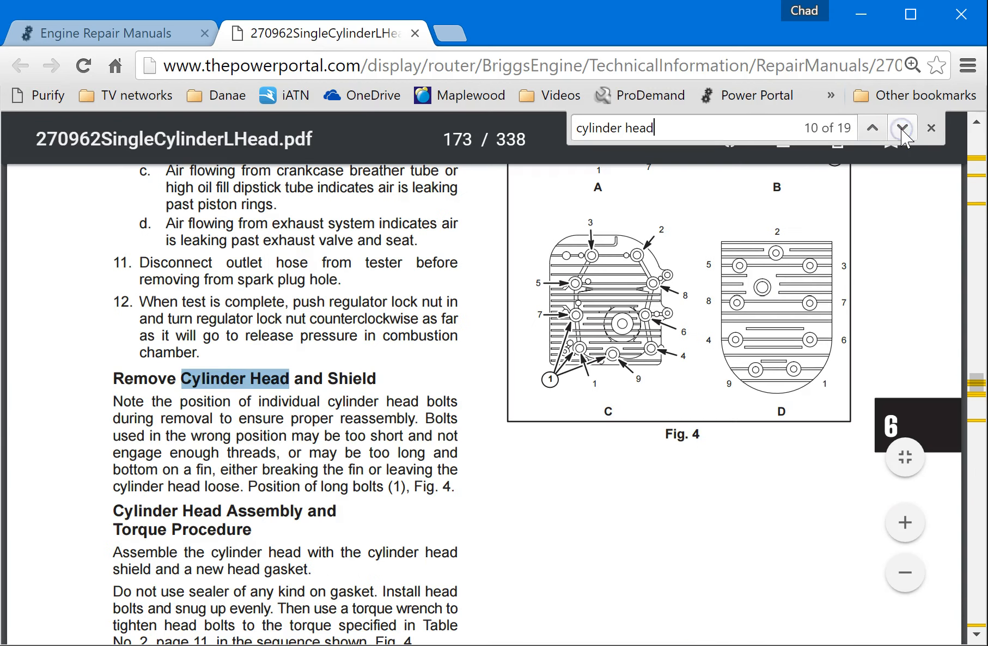
{"action": "left_click", "coordinate": [902, 127]}
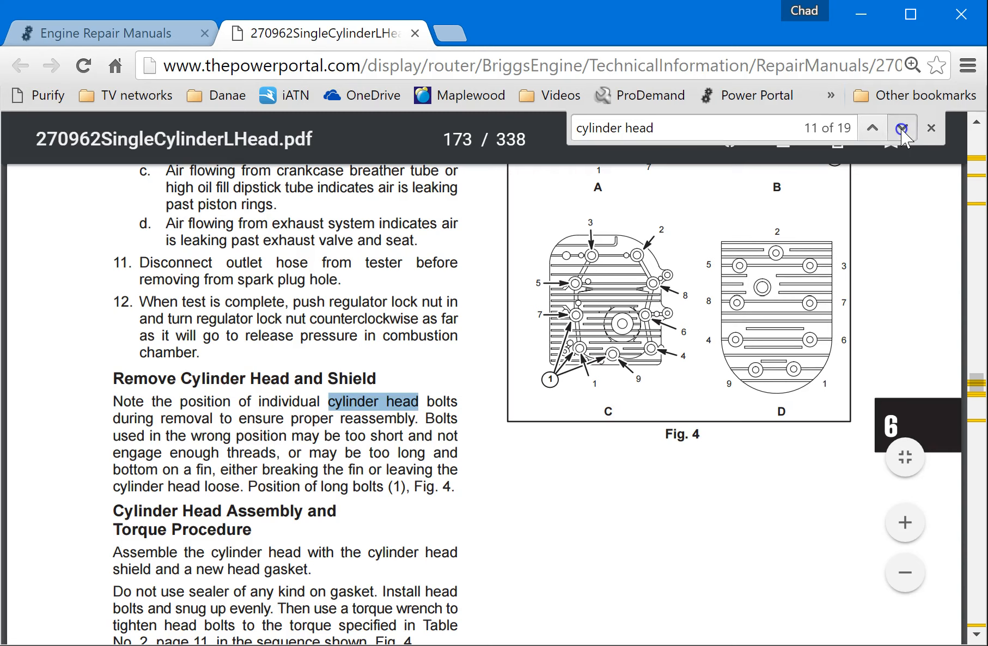
{"action": "left_click", "coordinate": [901, 128]}
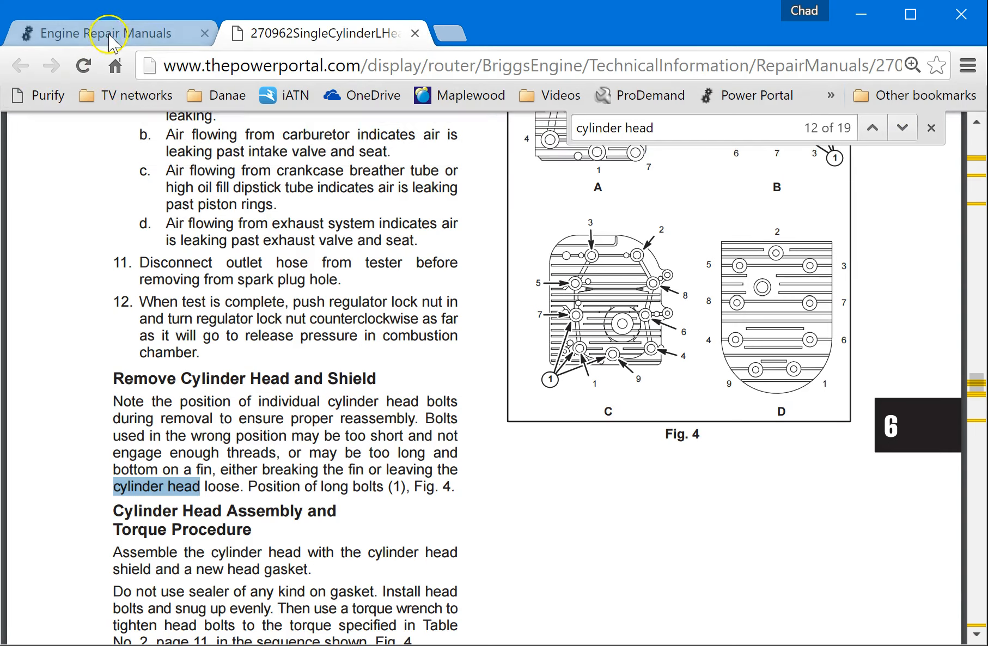
{"action": "left_click", "coordinate": [321, 33]}
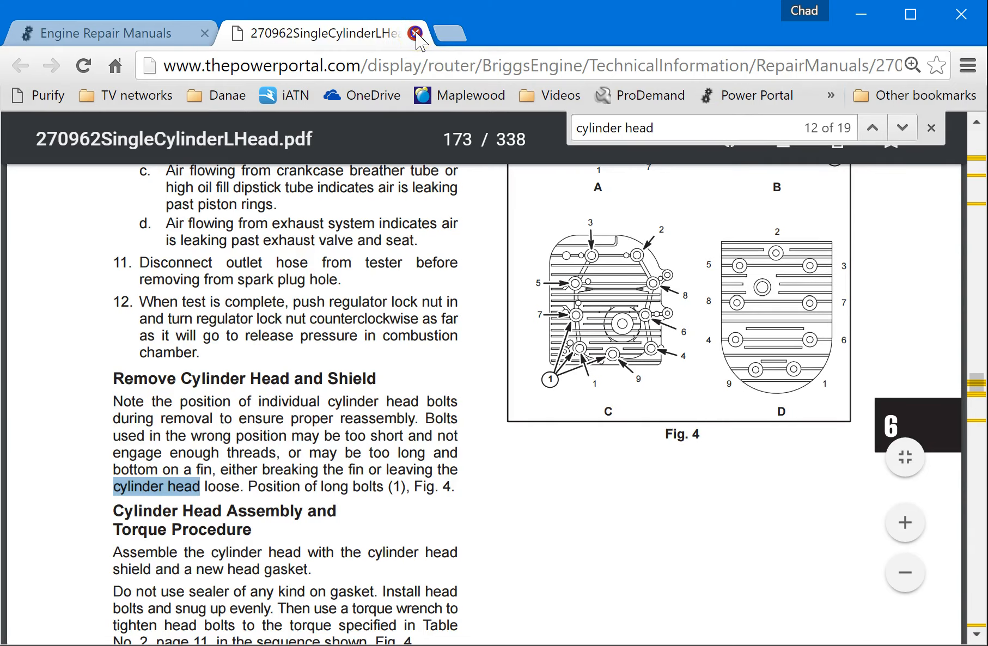
Close the L-Head manual tab and open the Single Cylinder OHV manual from the list
{"action": "left_click", "coordinate": [415, 33]}
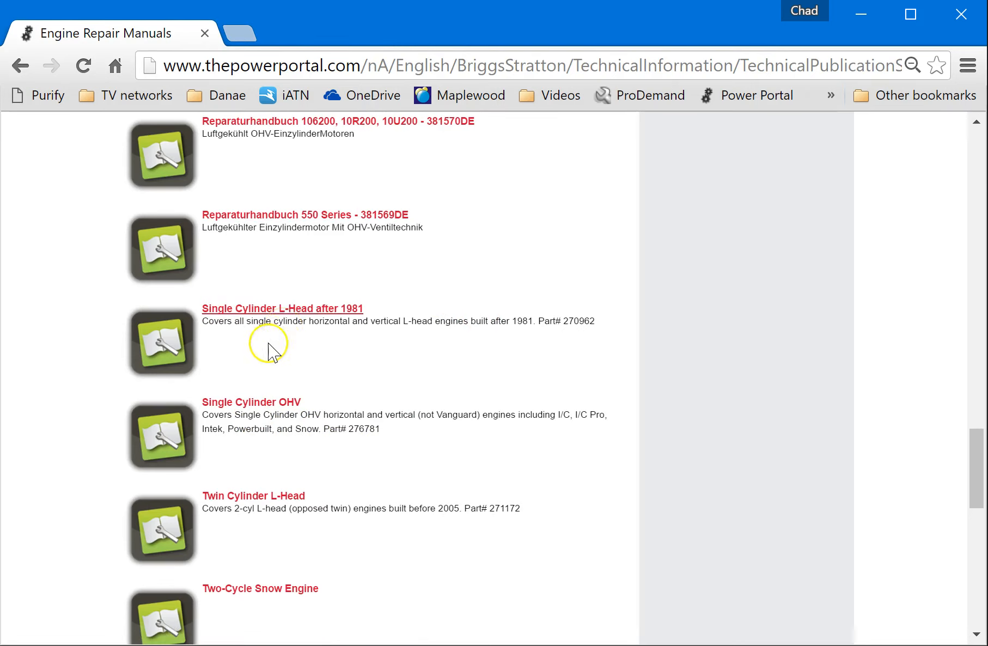
{"action": "mouse_move", "coordinate": [251, 402]}
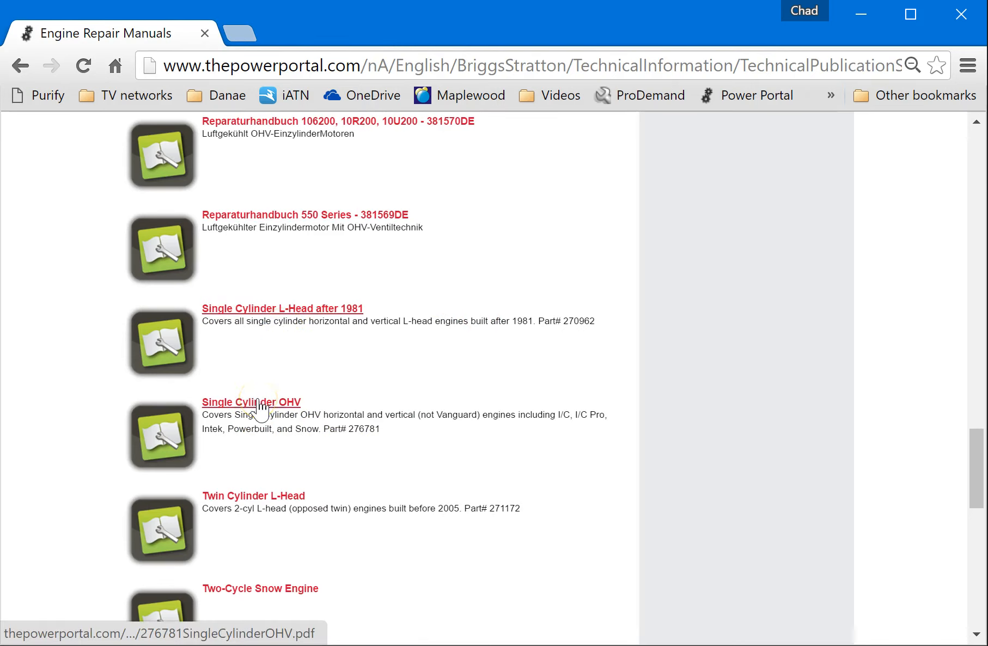
{"action": "left_click", "coordinate": [250, 401]}
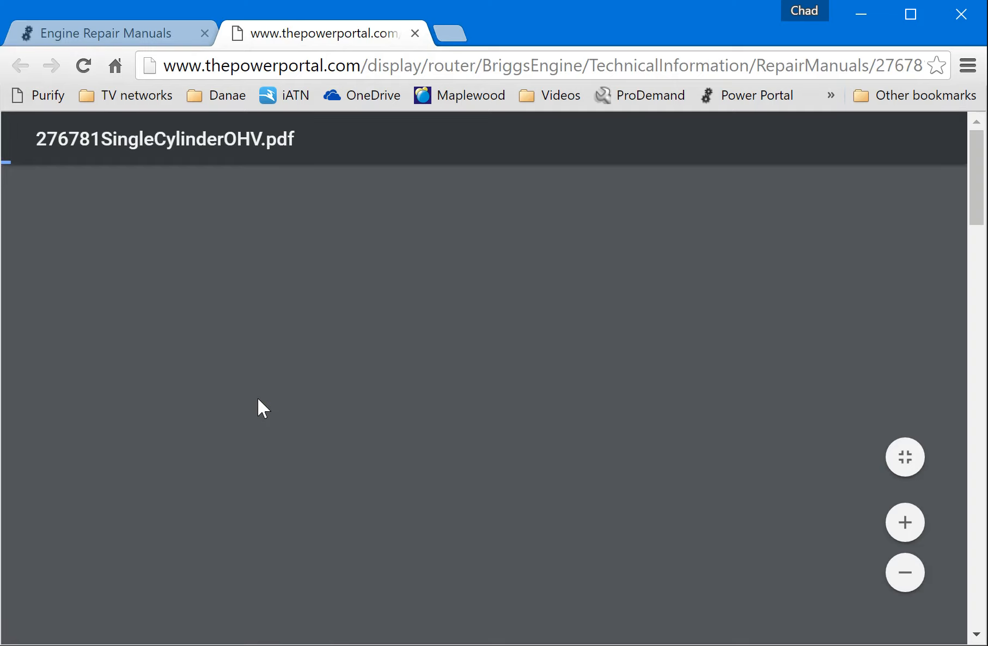
{"action": "mouse_move", "coordinate": [414, 34]}
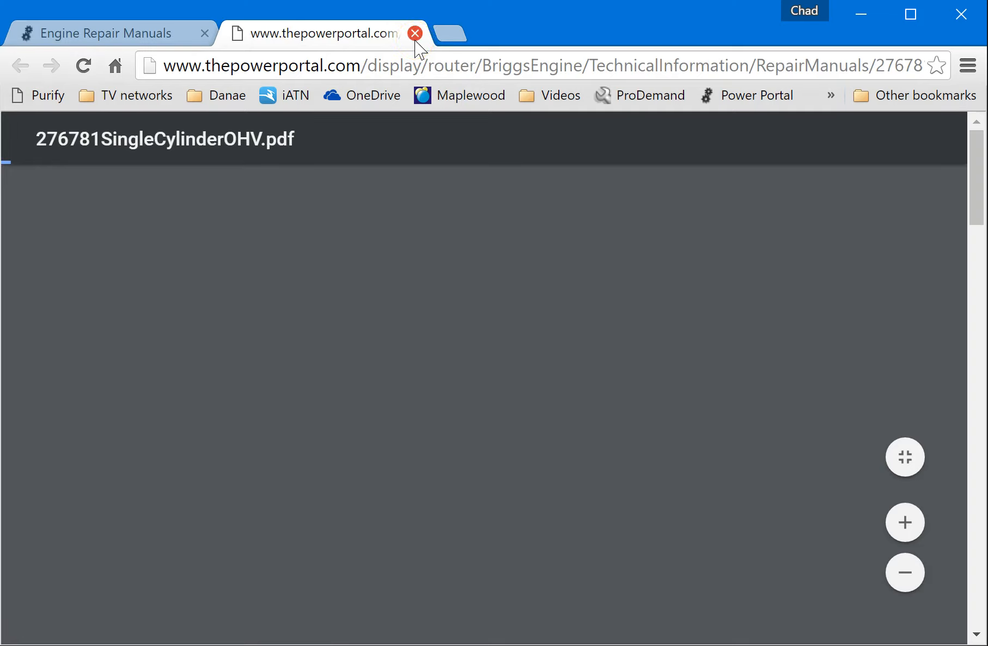